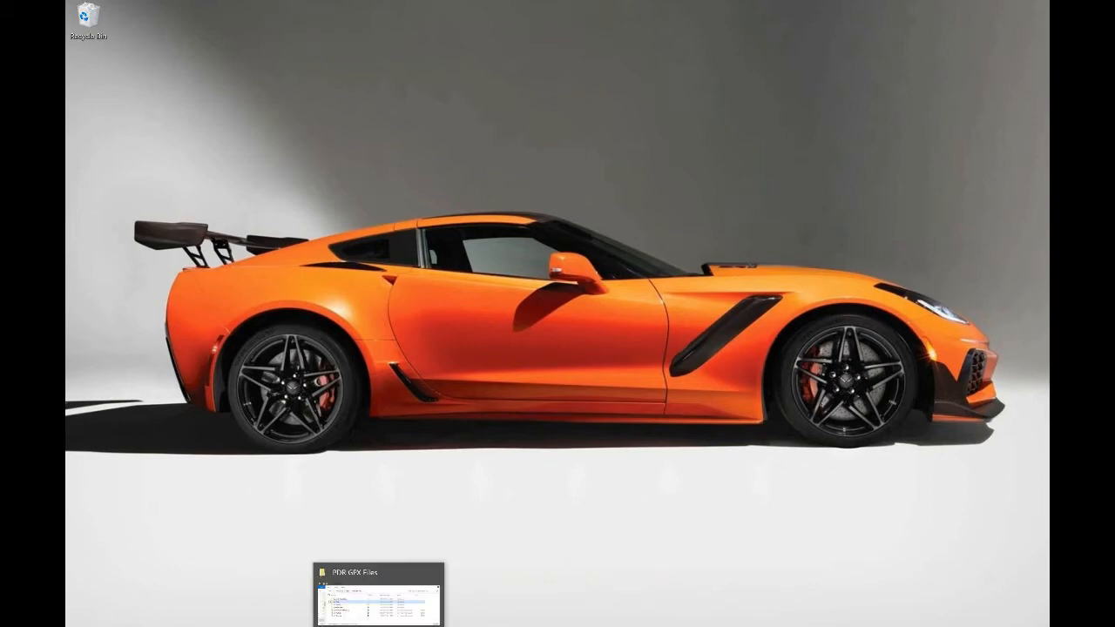
Step: Restore the PDR GPM Files window, look inside Summit Point Main, then return via the breadcrumb
{"action": "left_click", "coordinate": [380, 583]}
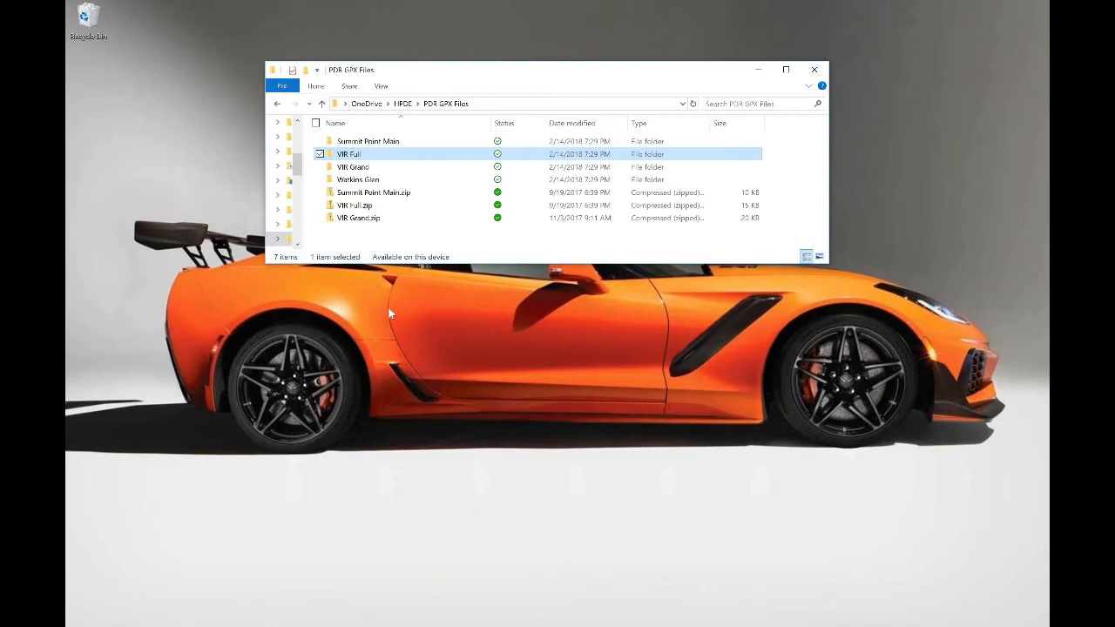
{"action": "left_click", "coordinate": [352, 167]}
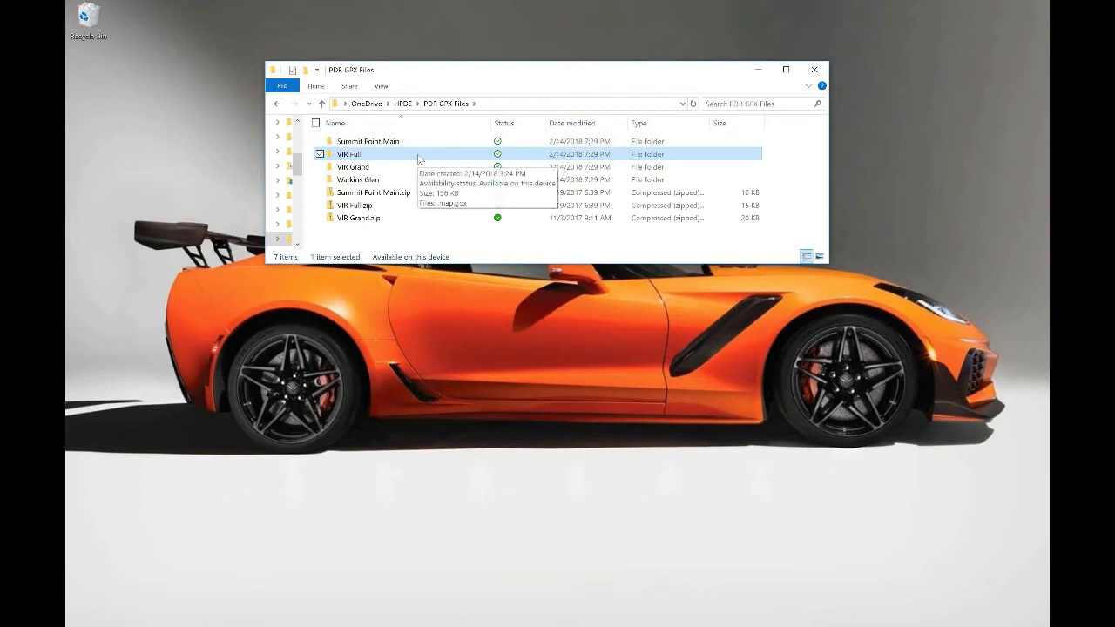
{"action": "mouse_move", "coordinate": [418, 157]}
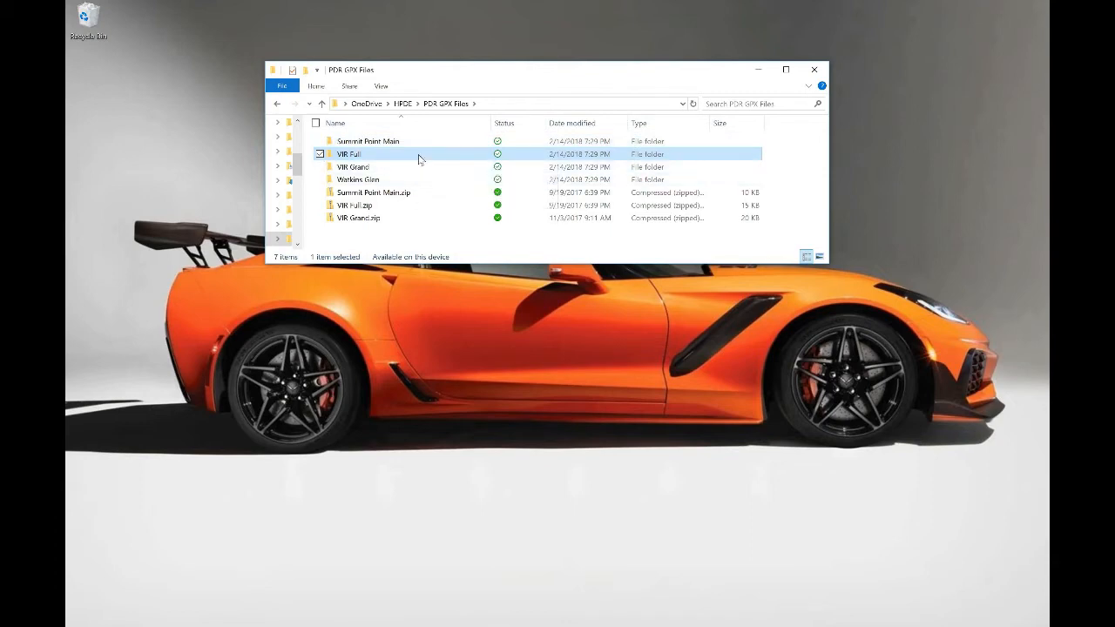
{"action": "double_click", "coordinate": [349, 153]}
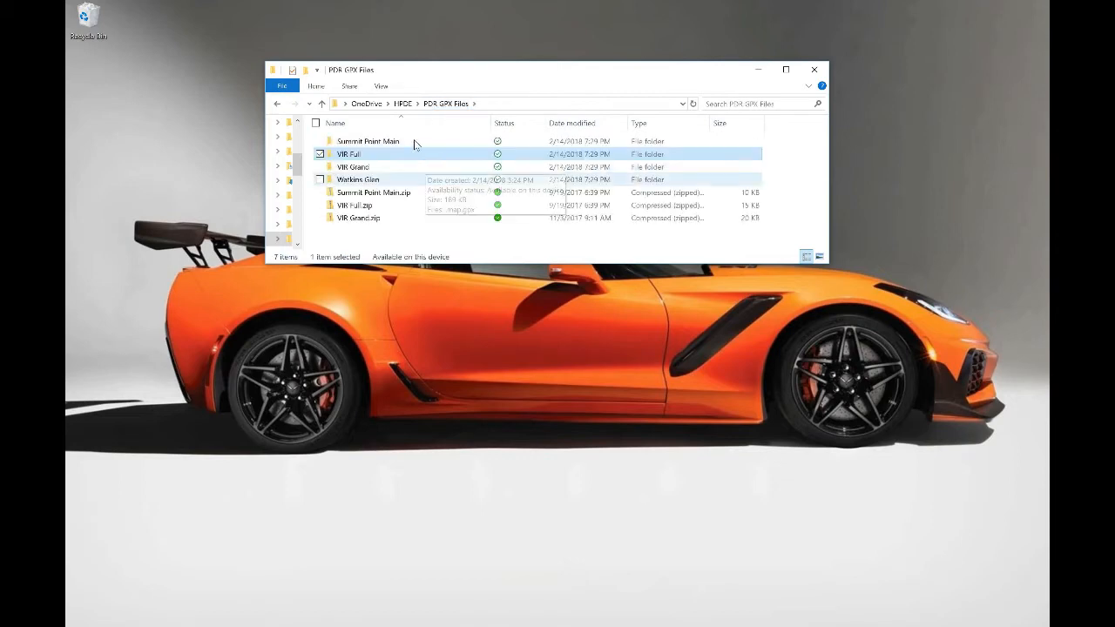
{"action": "double_click", "coordinate": [367, 139]}
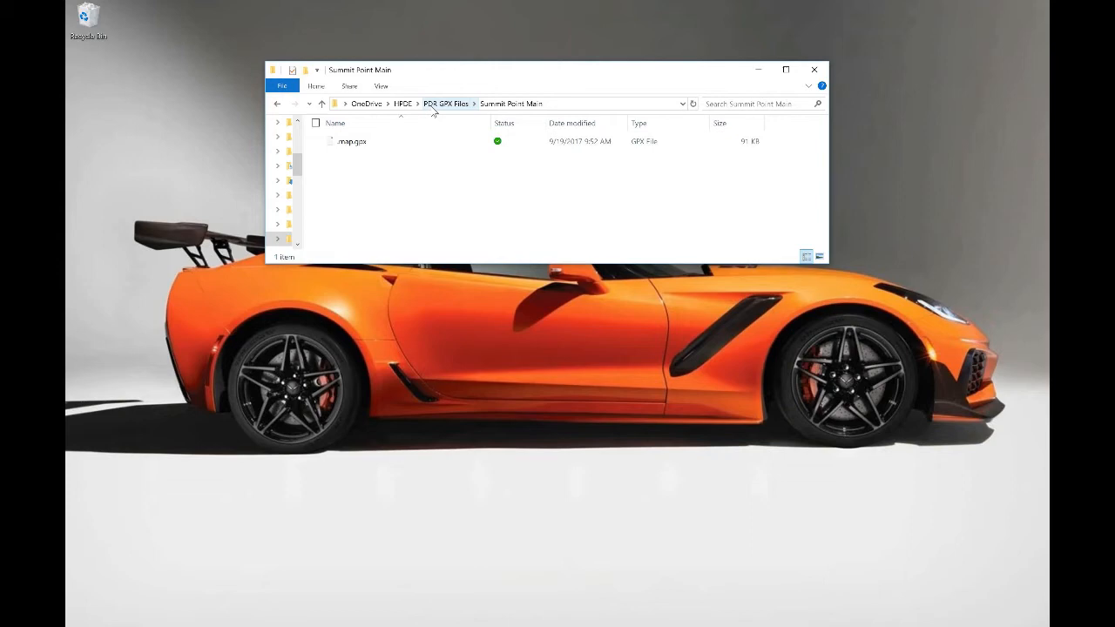
{"action": "left_click", "coordinate": [446, 104]}
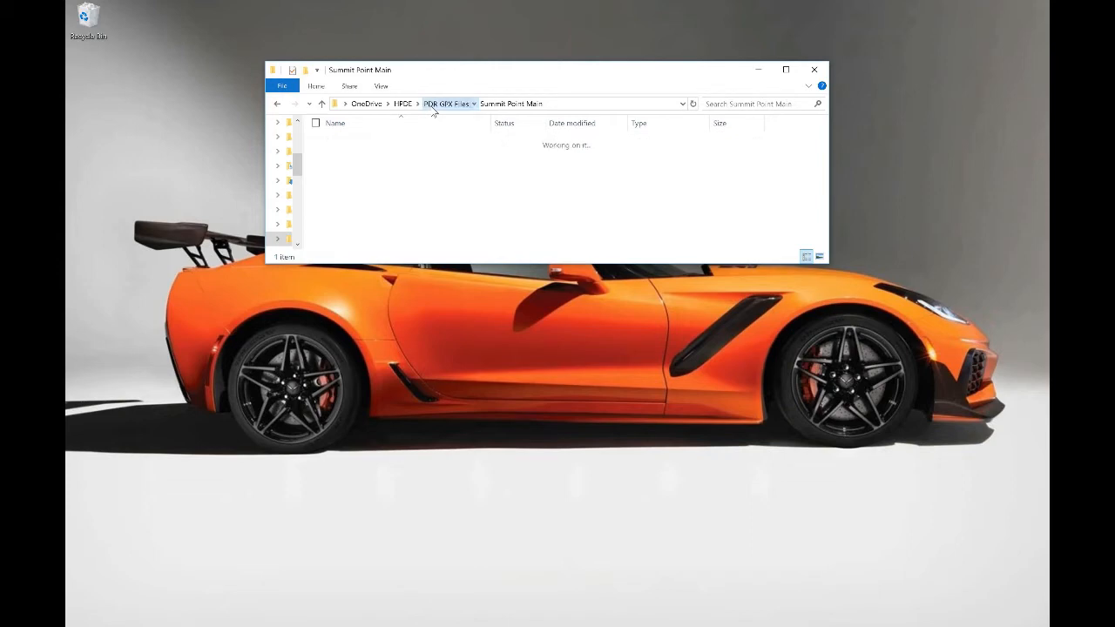
{"action": "left_click", "coordinate": [446, 104]}
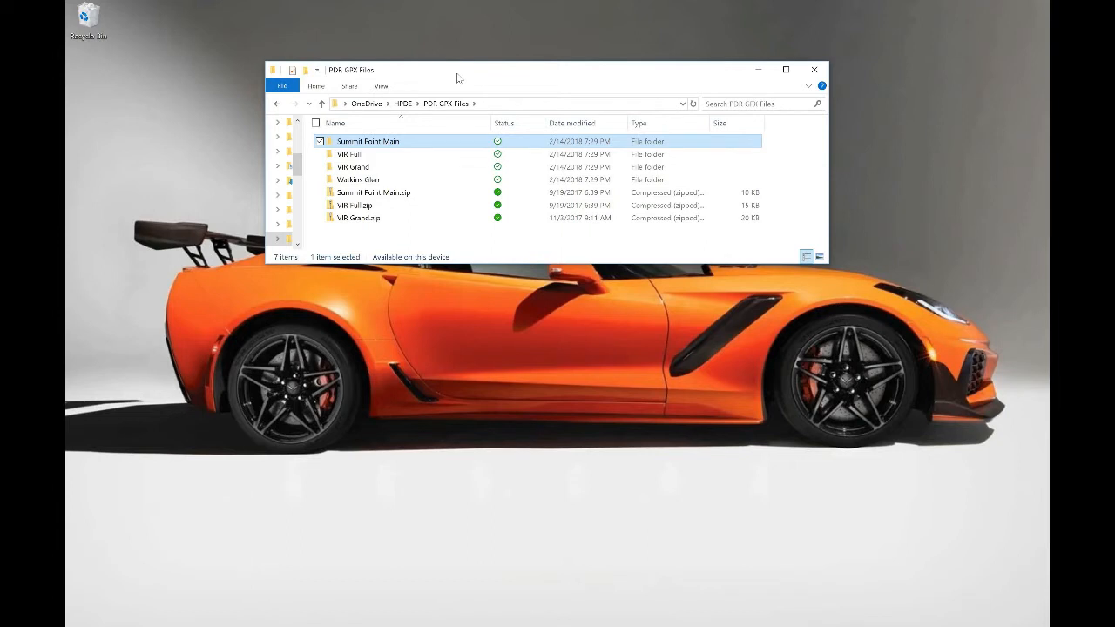
{"action": "mouse_move", "coordinate": [481, 73]}
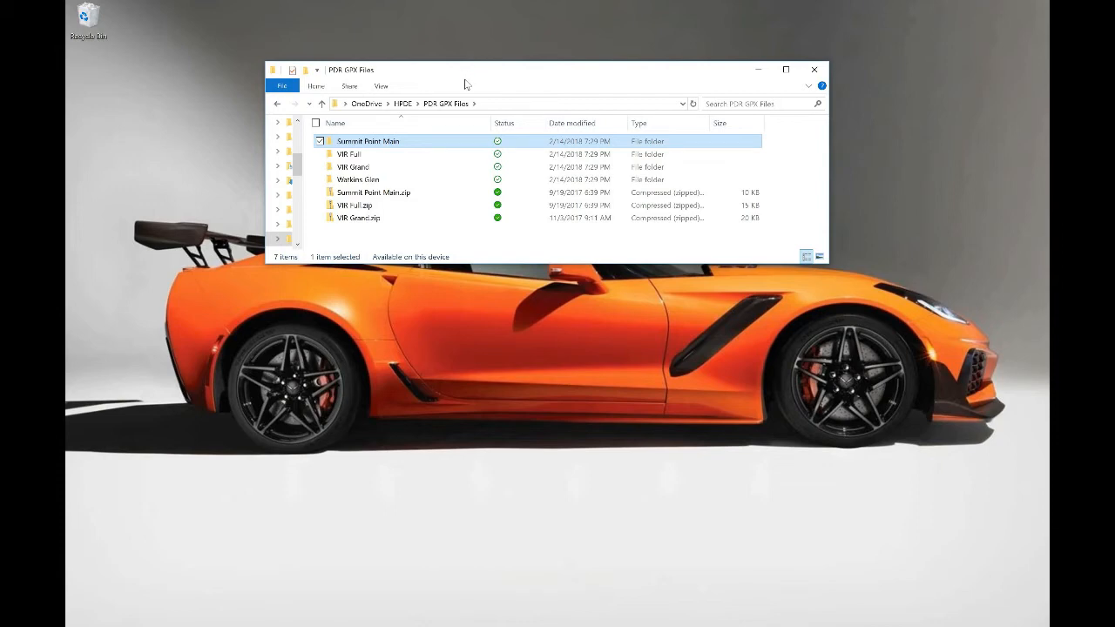
{"action": "mouse_move", "coordinate": [444, 94]}
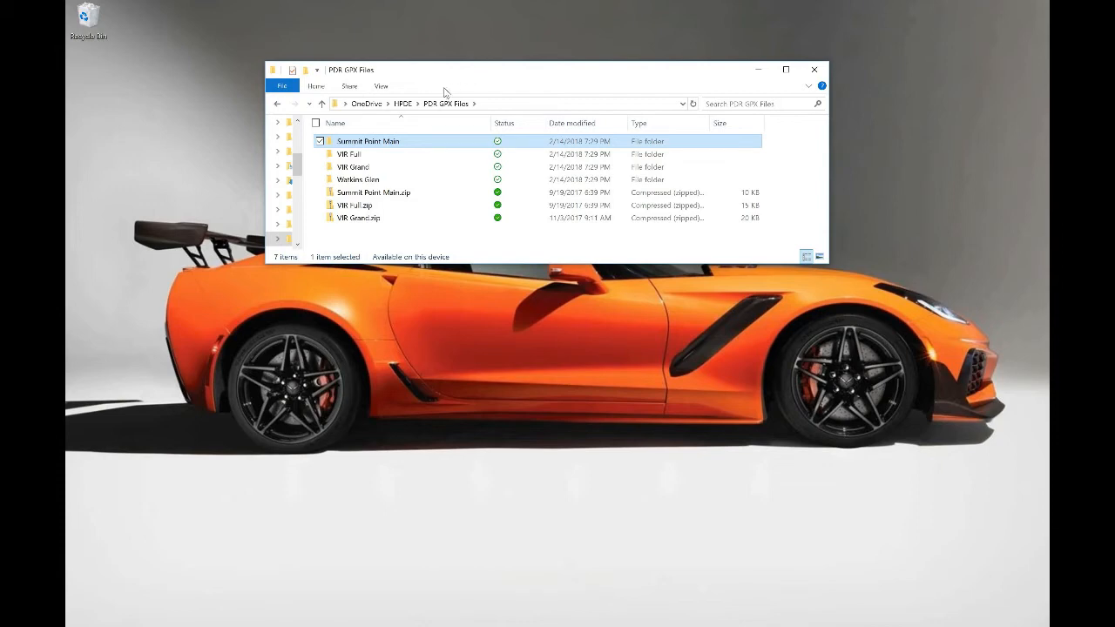
{"action": "mouse_move", "coordinate": [598, 326]}
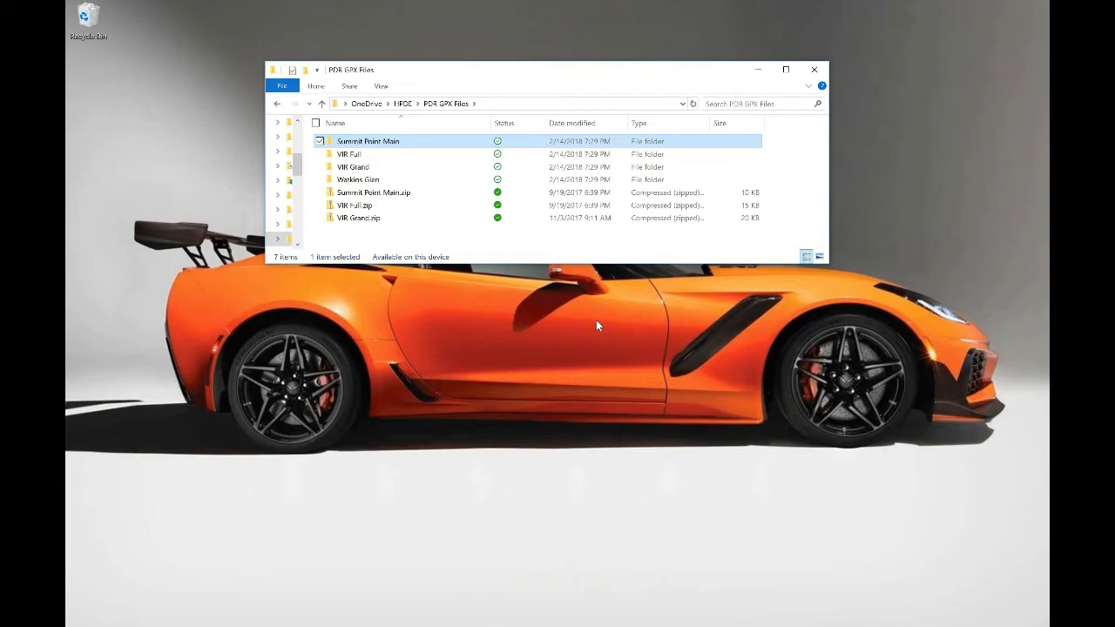
{"action": "mouse_move", "coordinate": [685, 348]}
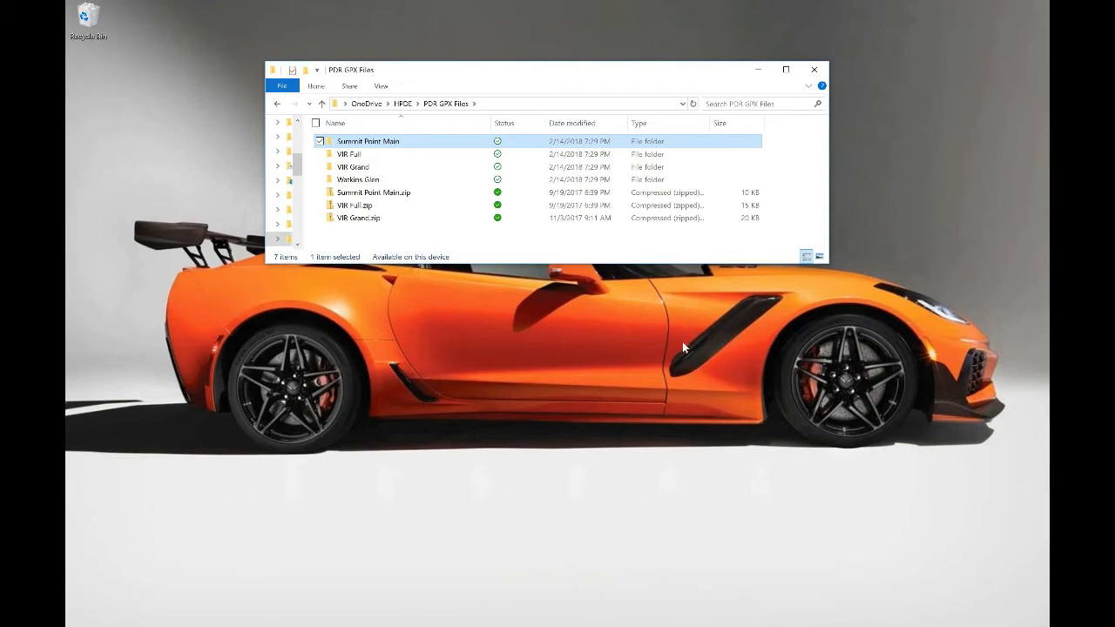
{"action": "mouse_move", "coordinate": [514, 305]}
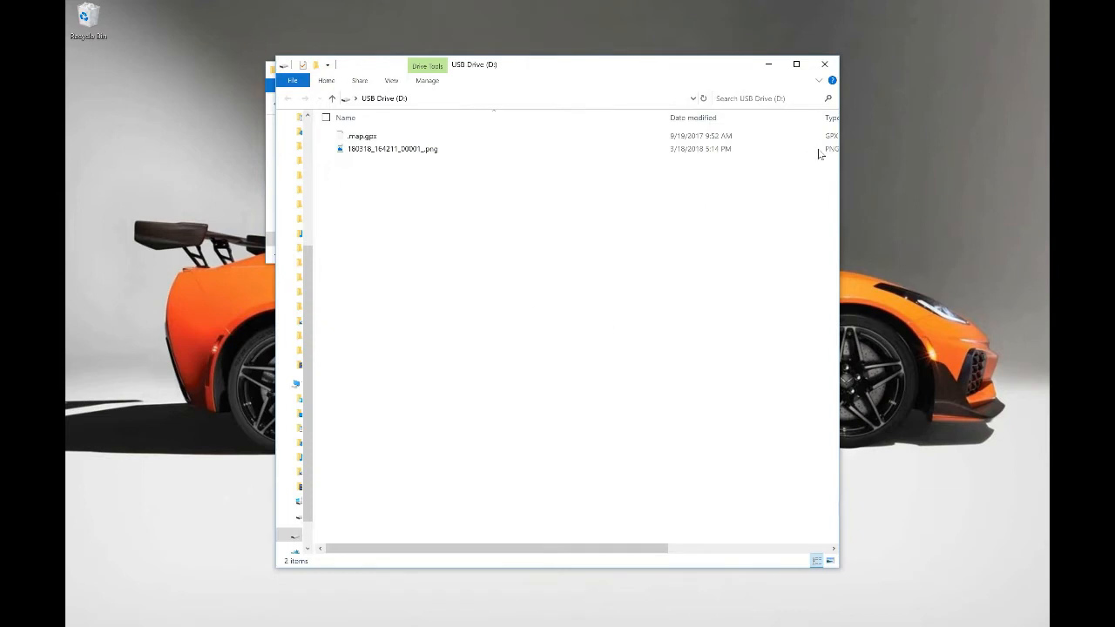
{"action": "mouse_move", "coordinate": [636, 179]}
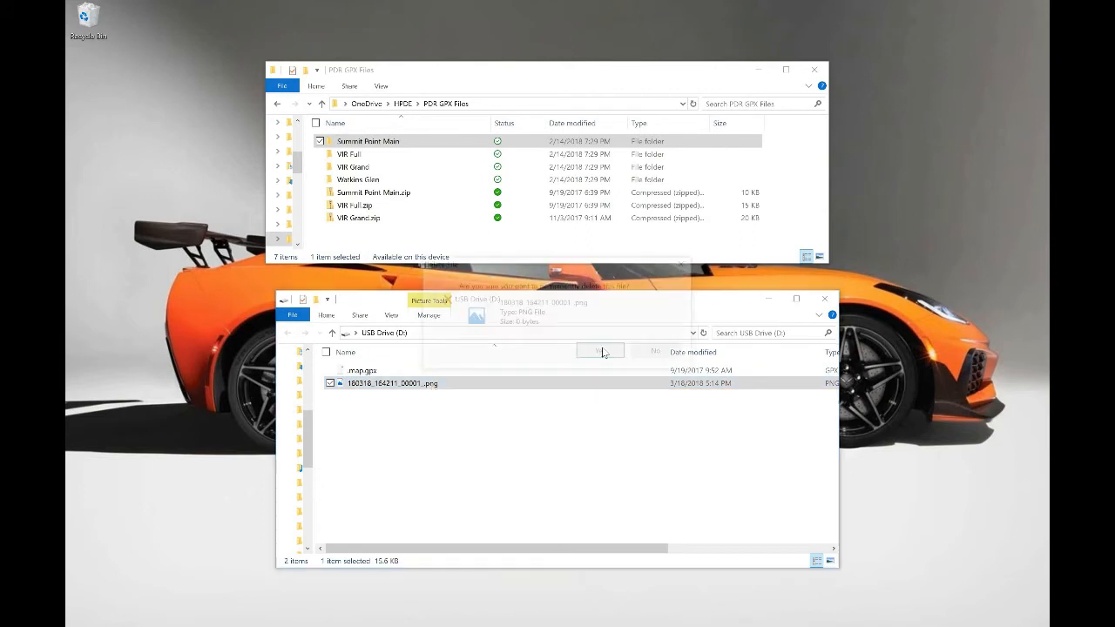
Step: Delete the stray PNG image from USB Drive (D:) so only .map.gps remains
{"action": "left_click", "coordinate": [599, 352]}
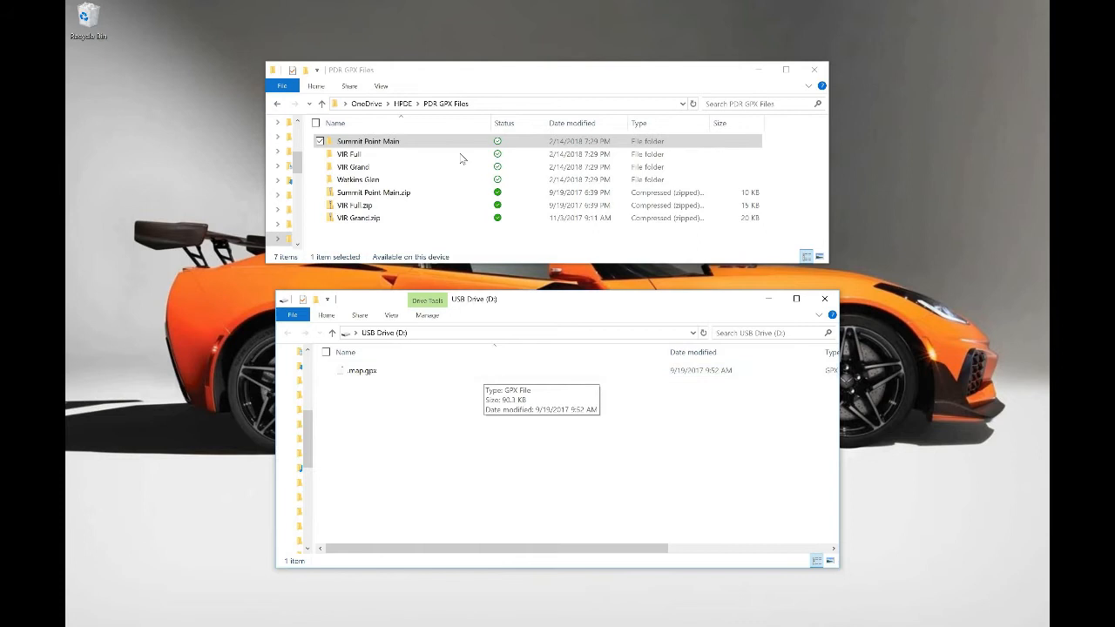
{"action": "mouse_move", "coordinate": [415, 375]}
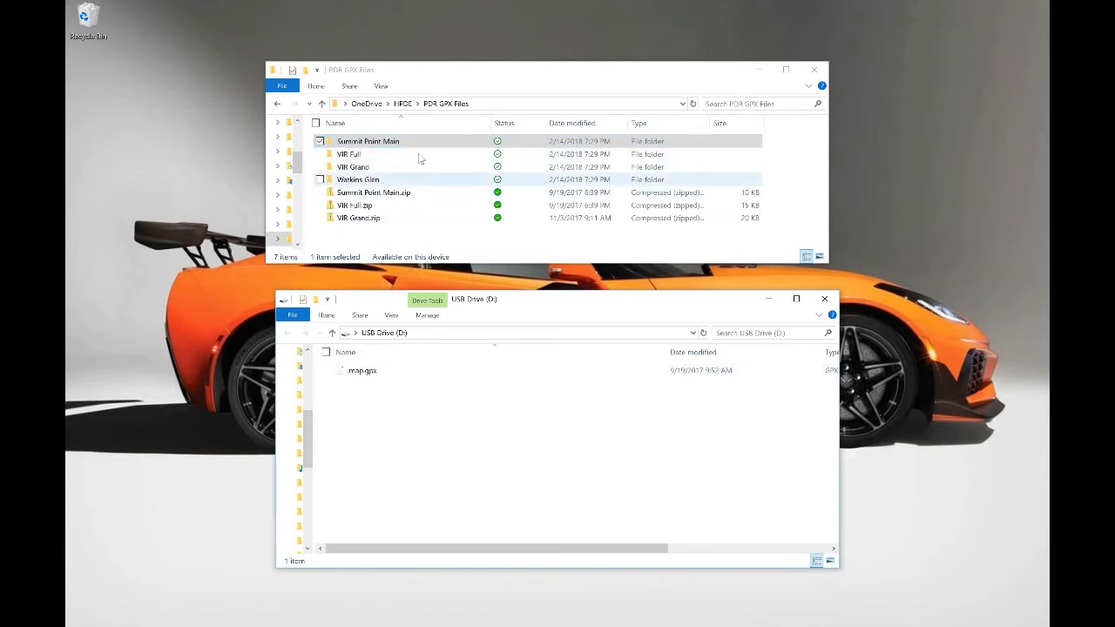
Step: Send .map.gps from VIR Full to USB Drive (D:), replacing the file in the destination
{"action": "double_click", "coordinate": [349, 154]}
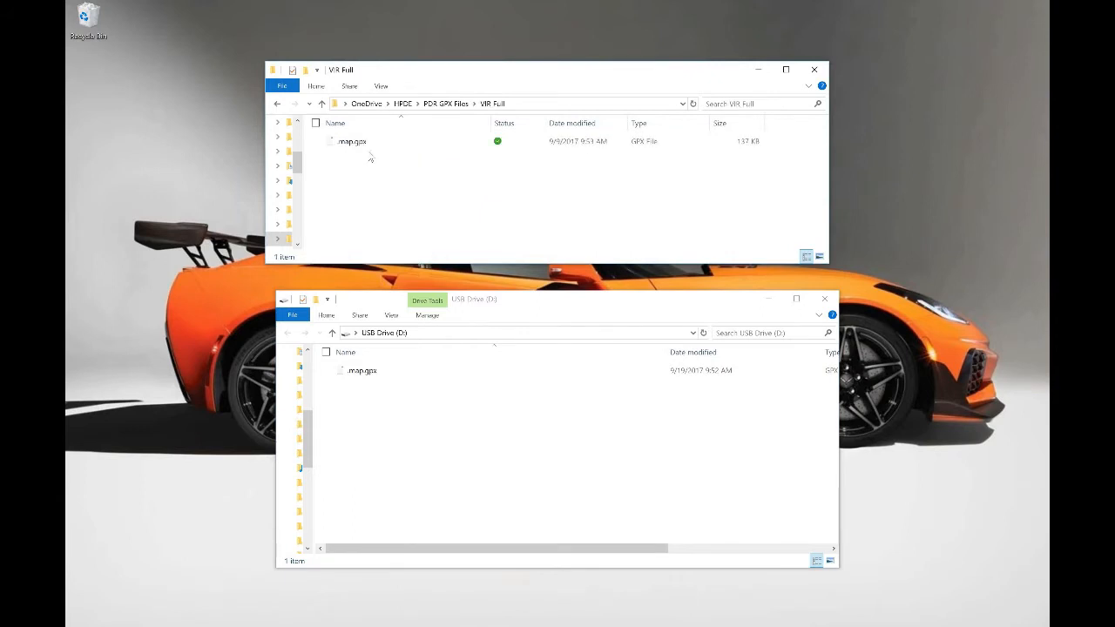
{"action": "left_click", "coordinate": [352, 140]}
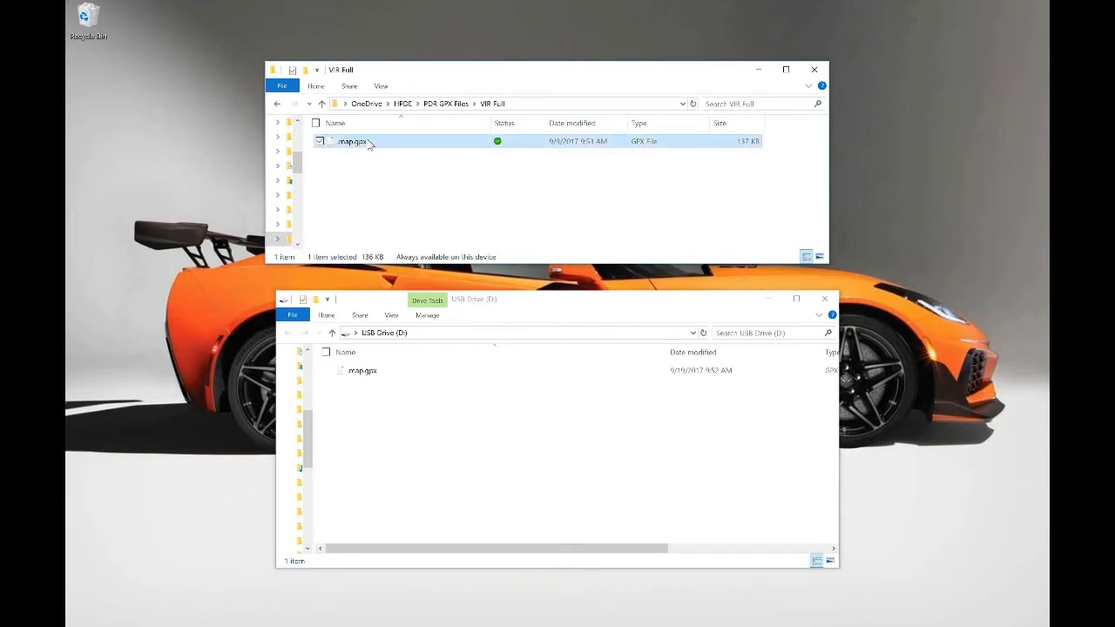
{"action": "right_click", "coordinate": [357, 141]}
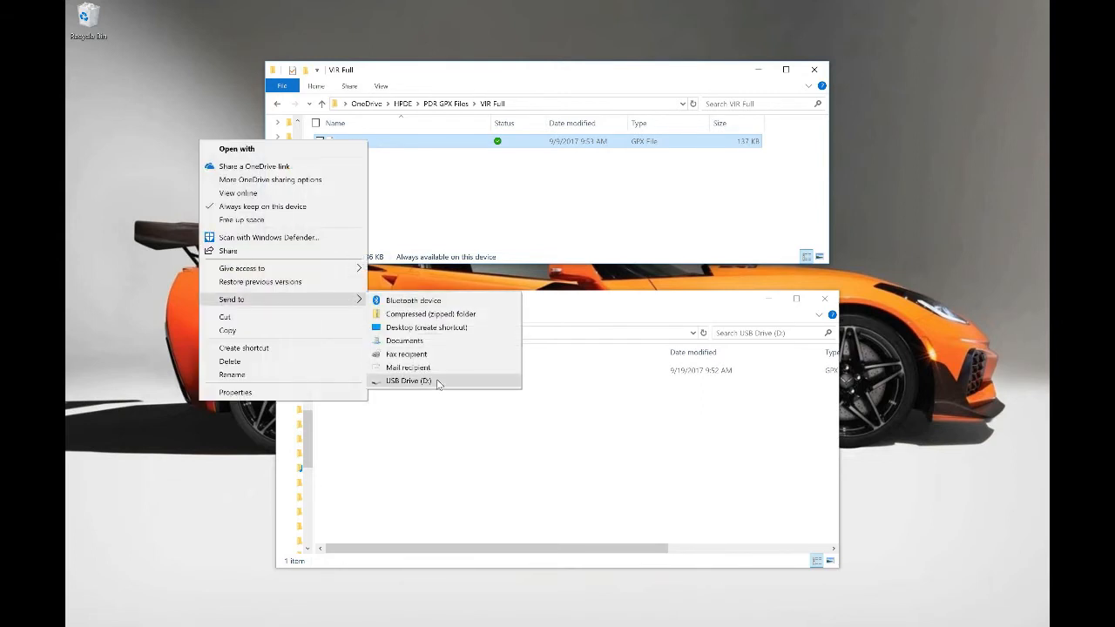
{"action": "left_click", "coordinate": [404, 380]}
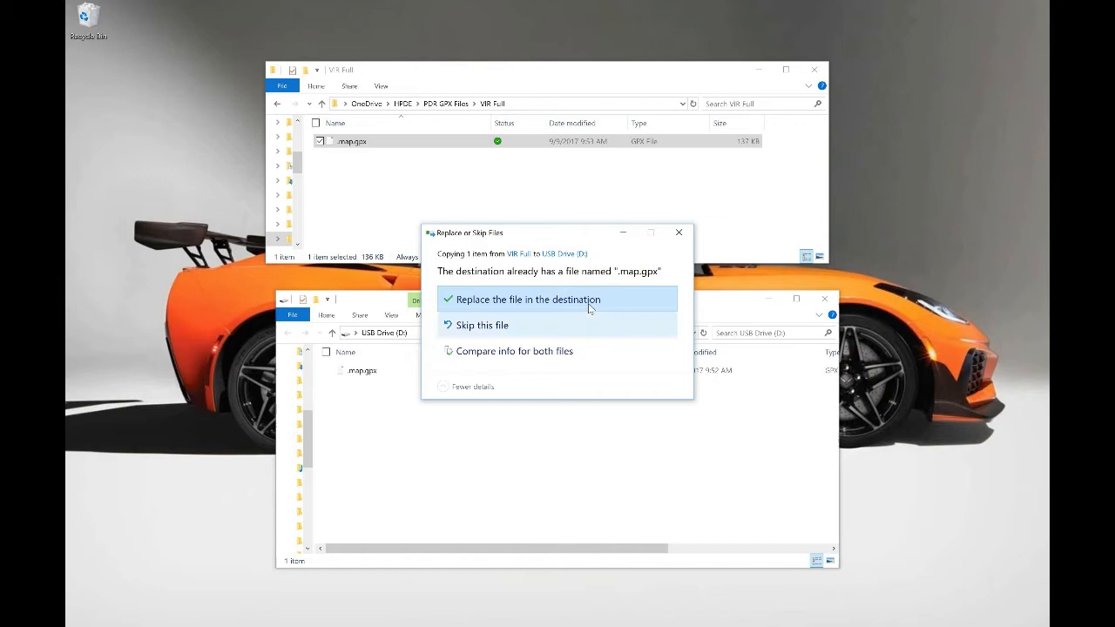
{"action": "left_click", "coordinate": [530, 300]}
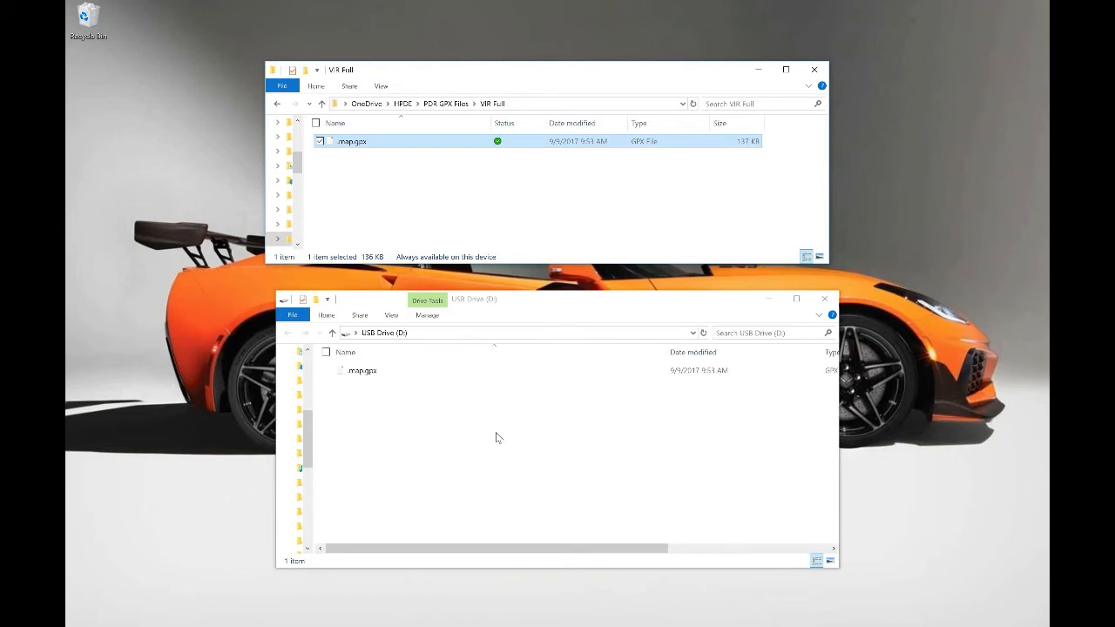
{"action": "mouse_move", "coordinate": [513, 418]}
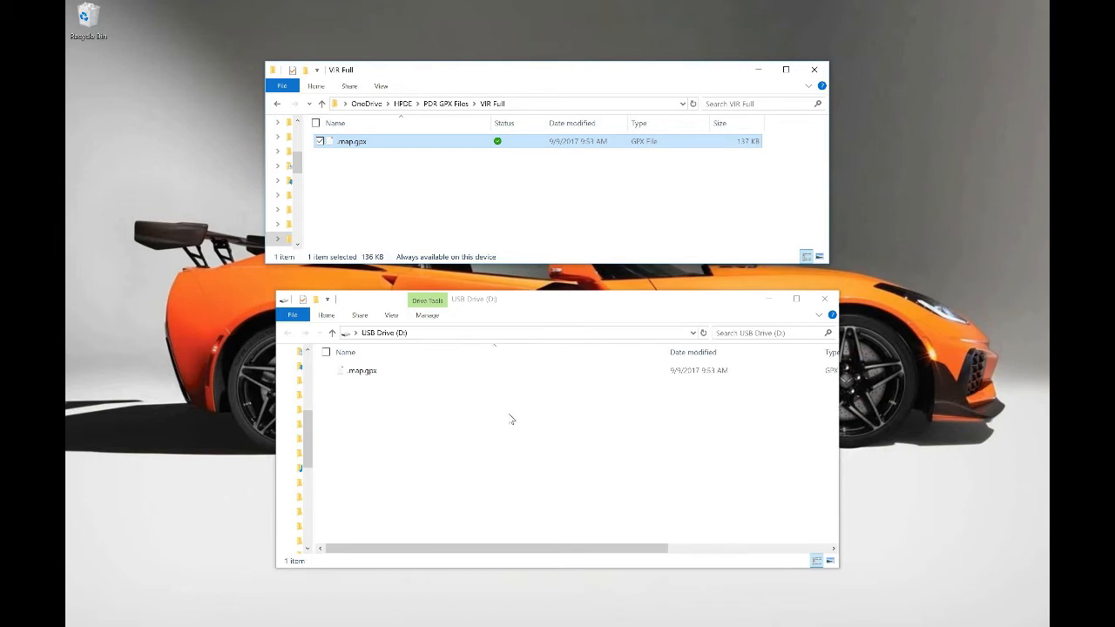
{"action": "mouse_move", "coordinate": [601, 306]}
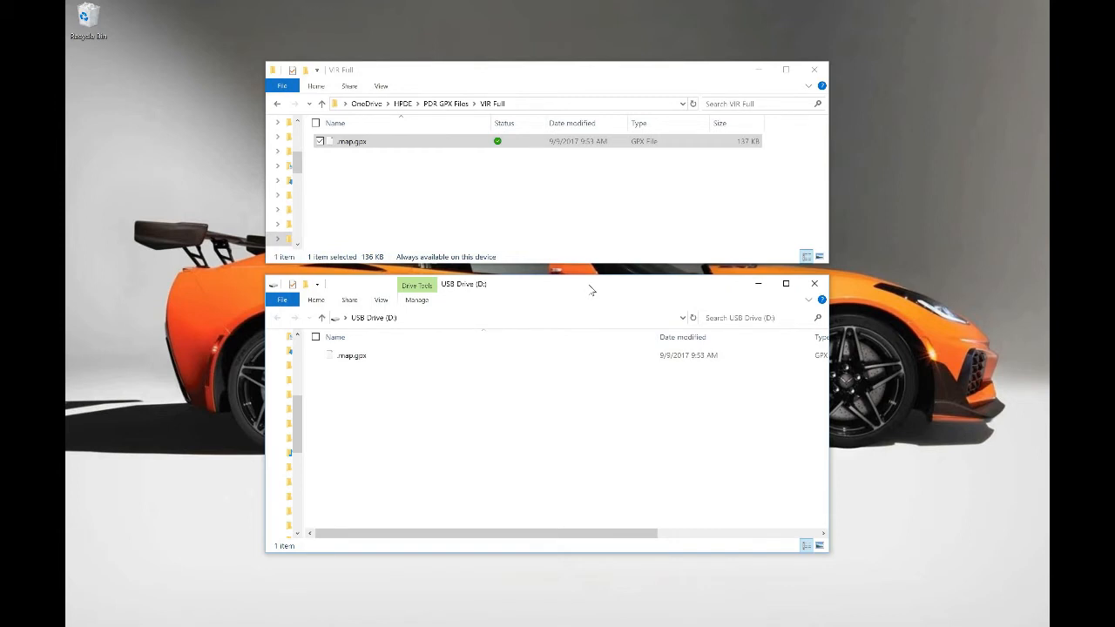
{"action": "mouse_move", "coordinate": [561, 361]}
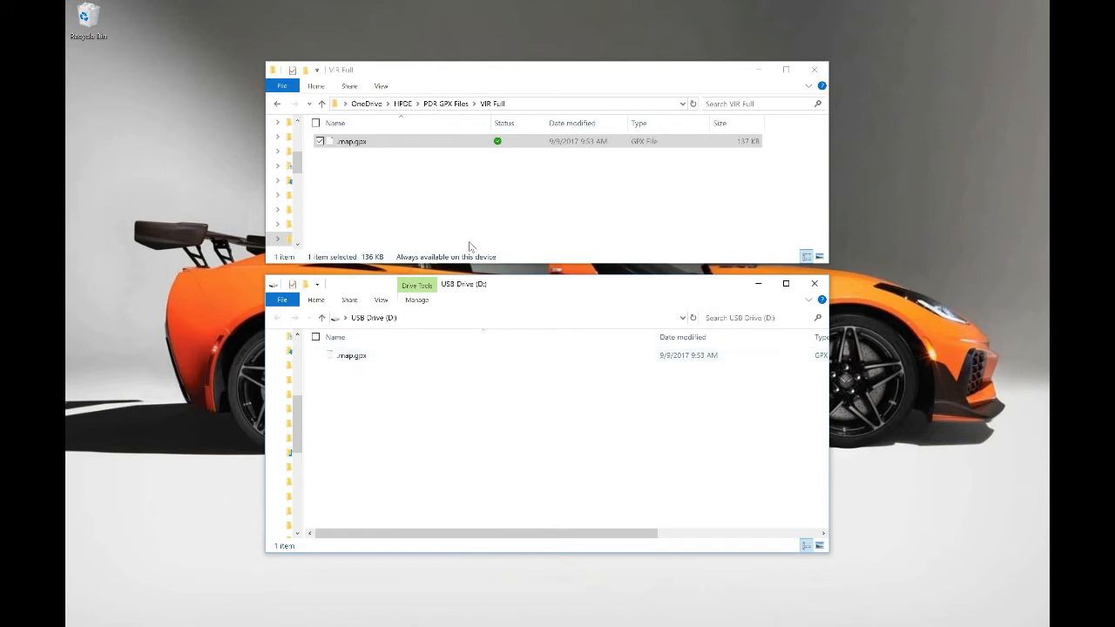
{"action": "mouse_move", "coordinate": [600, 286]}
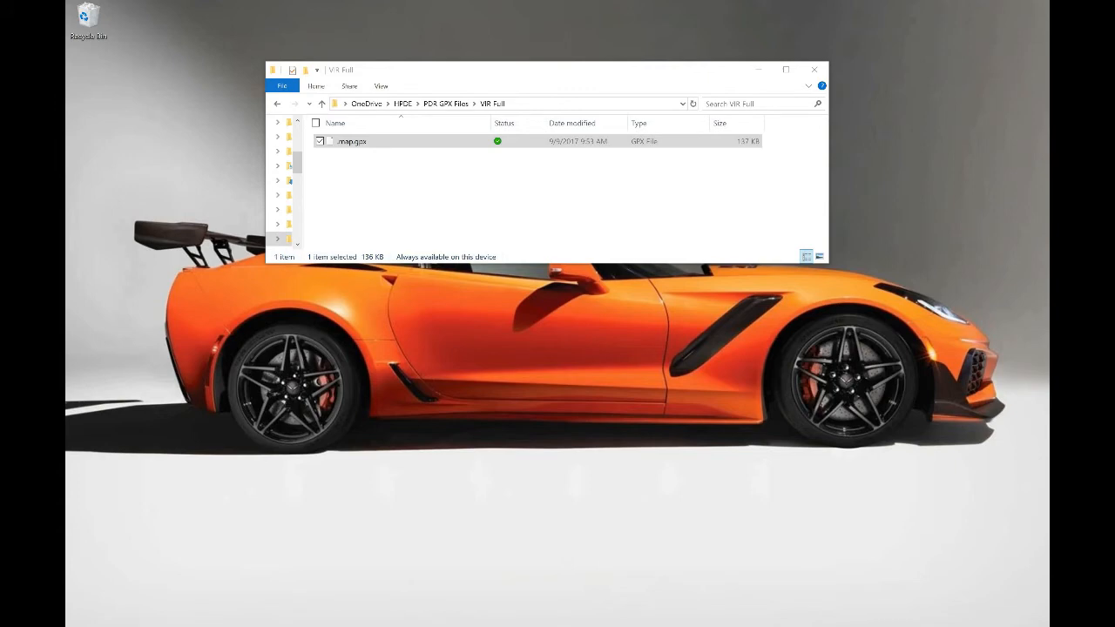
{"action": "mouse_move", "coordinate": [591, 307]}
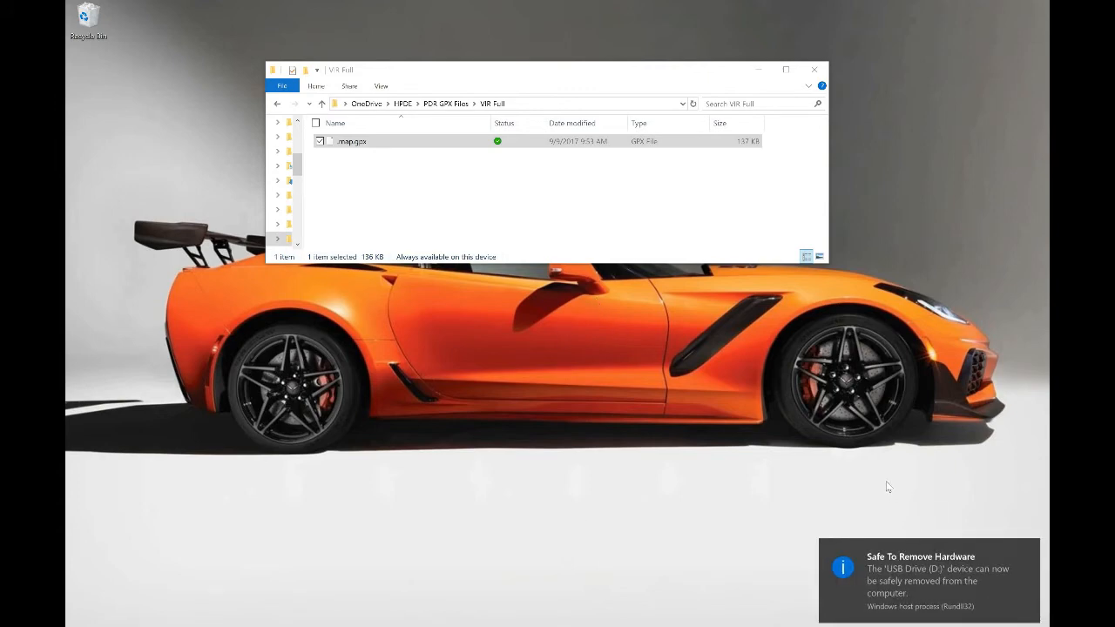
{"action": "mouse_move", "coordinate": [873, 464]}
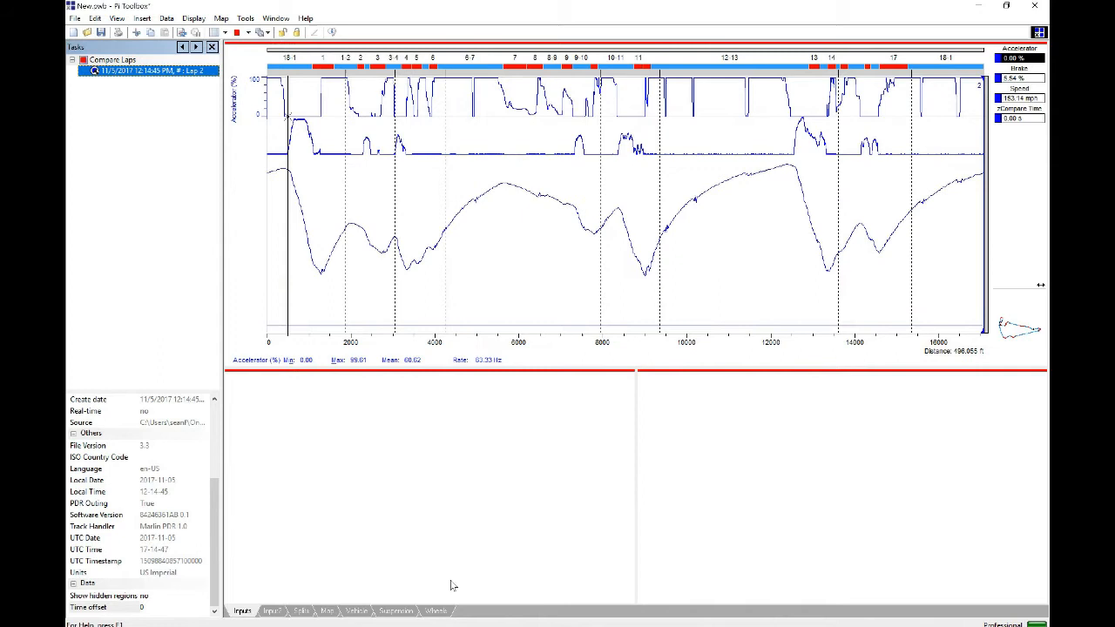
{"action": "mouse_move", "coordinate": [211, 185]}
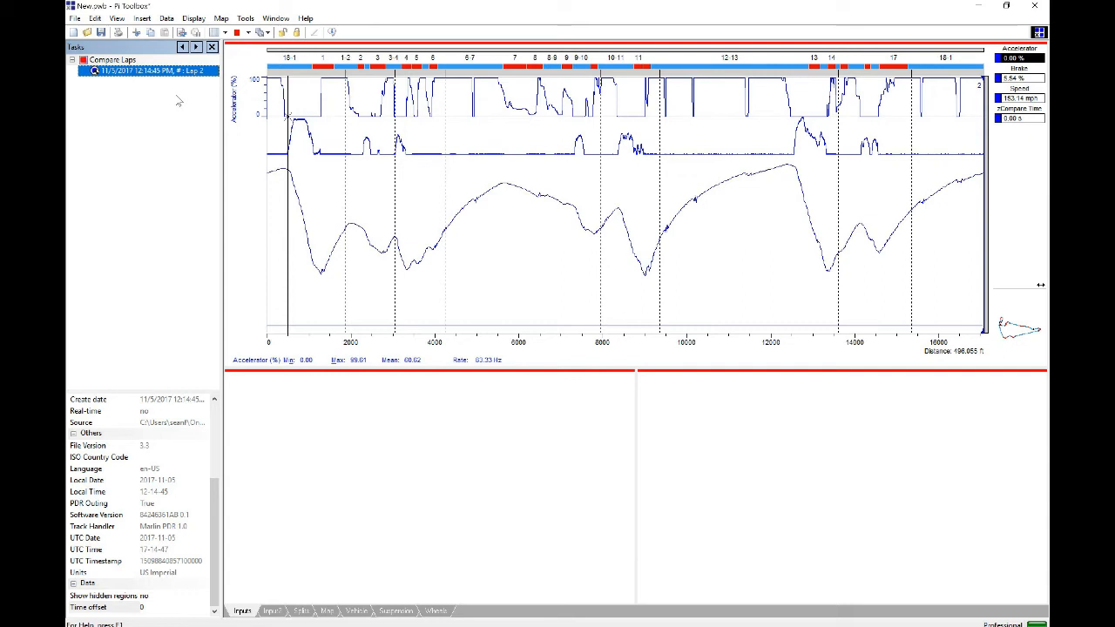
{"action": "mouse_move", "coordinate": [122, 66]}
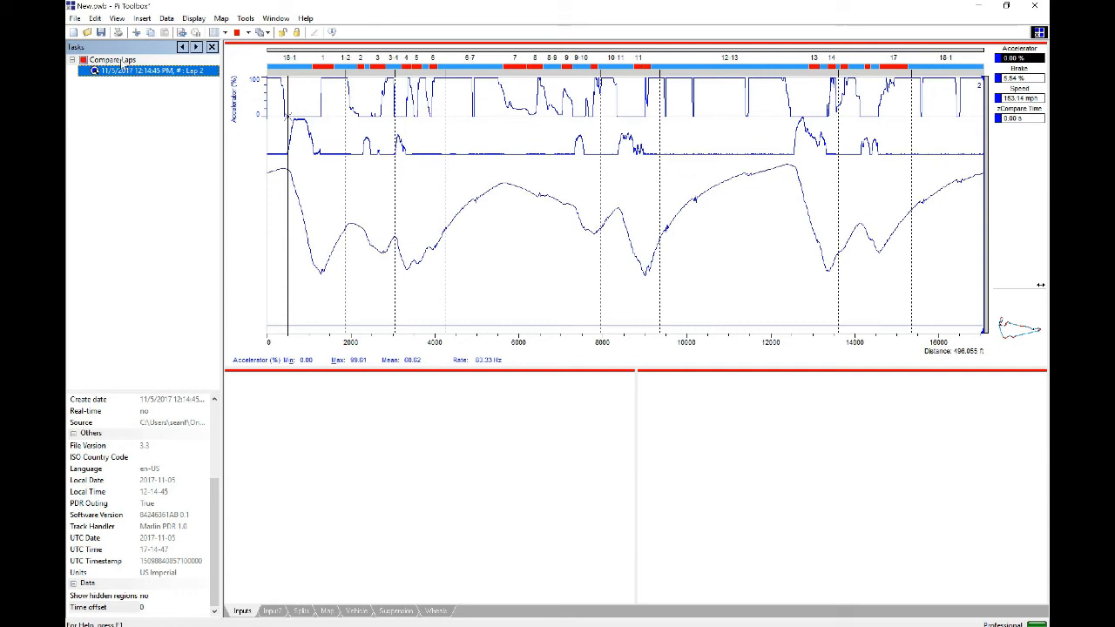
Step: Add the second driver's outing file to Compare Laps via Add Outing
{"action": "right_click", "coordinate": [113, 70]}
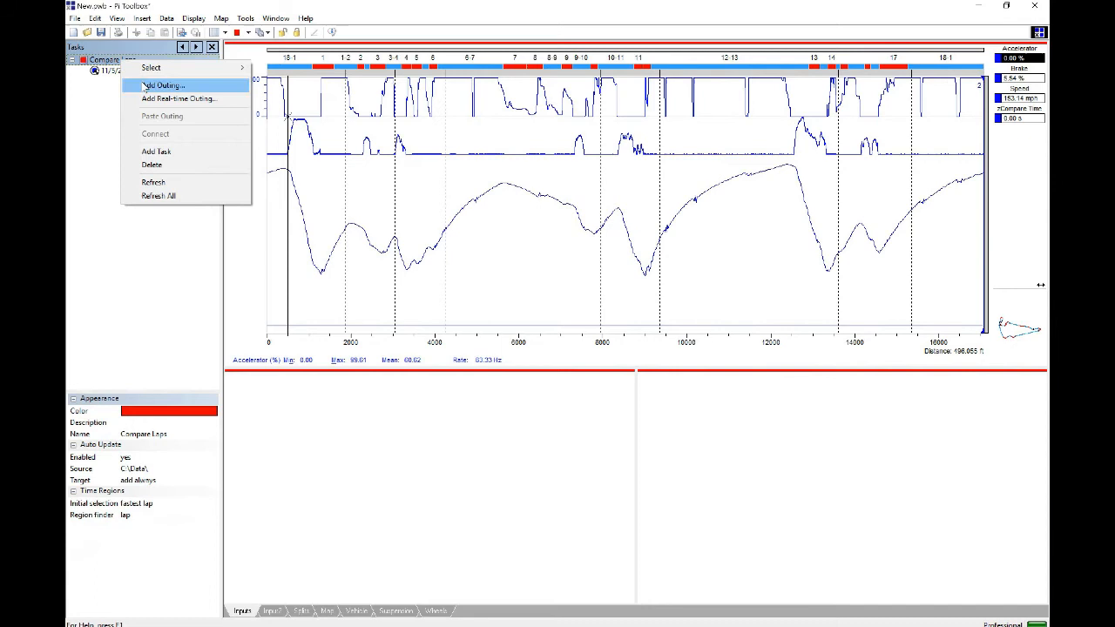
{"action": "left_click", "coordinate": [164, 84]}
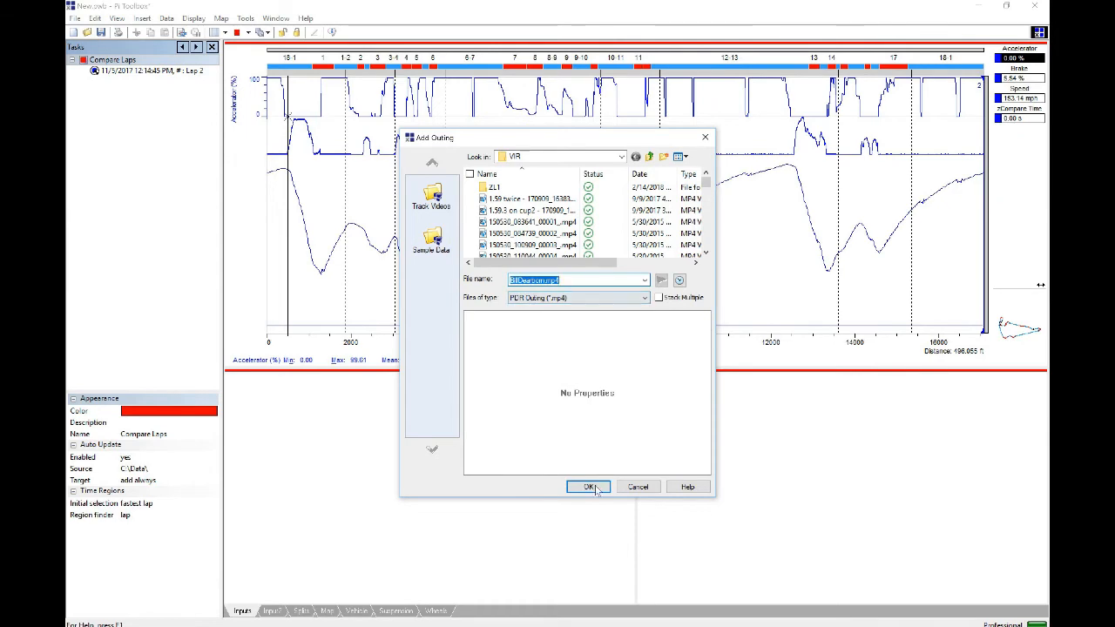
{"action": "left_click", "coordinate": [589, 486]}
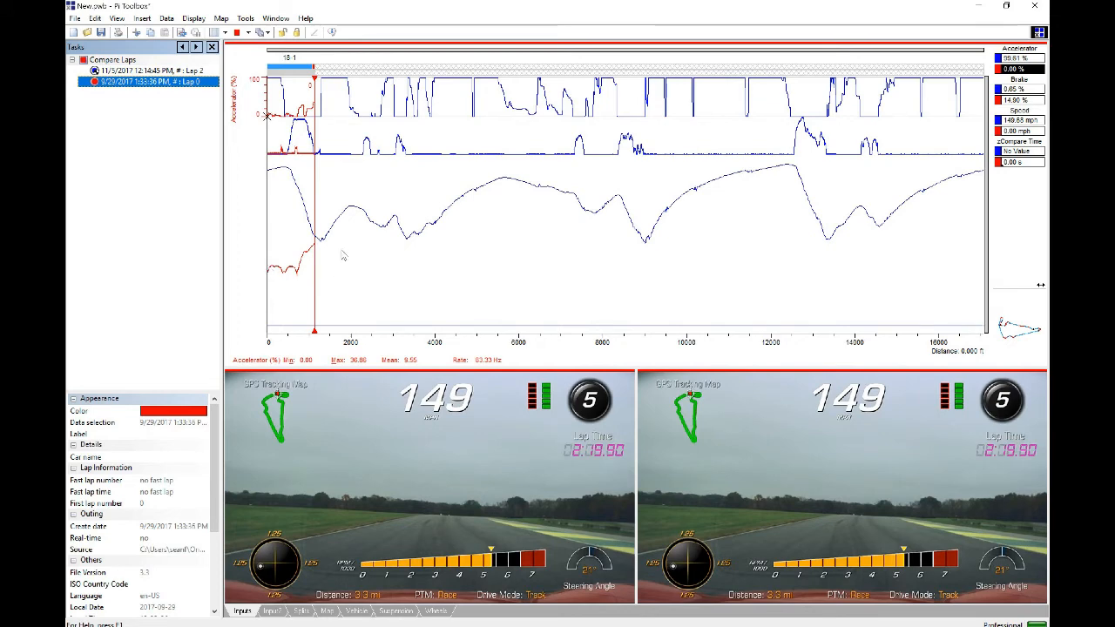
{"action": "mouse_move", "coordinate": [160, 143]}
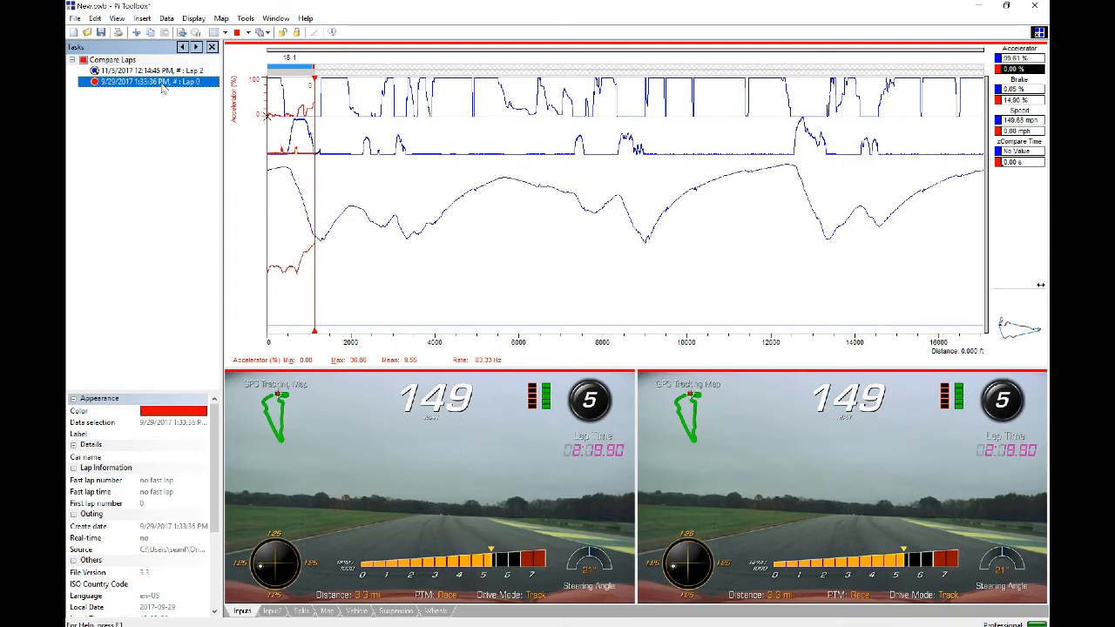
Step: Select Lap 10 of the new outing in the Regions dialog to overlay it
{"action": "right_click", "coordinate": [148, 82]}
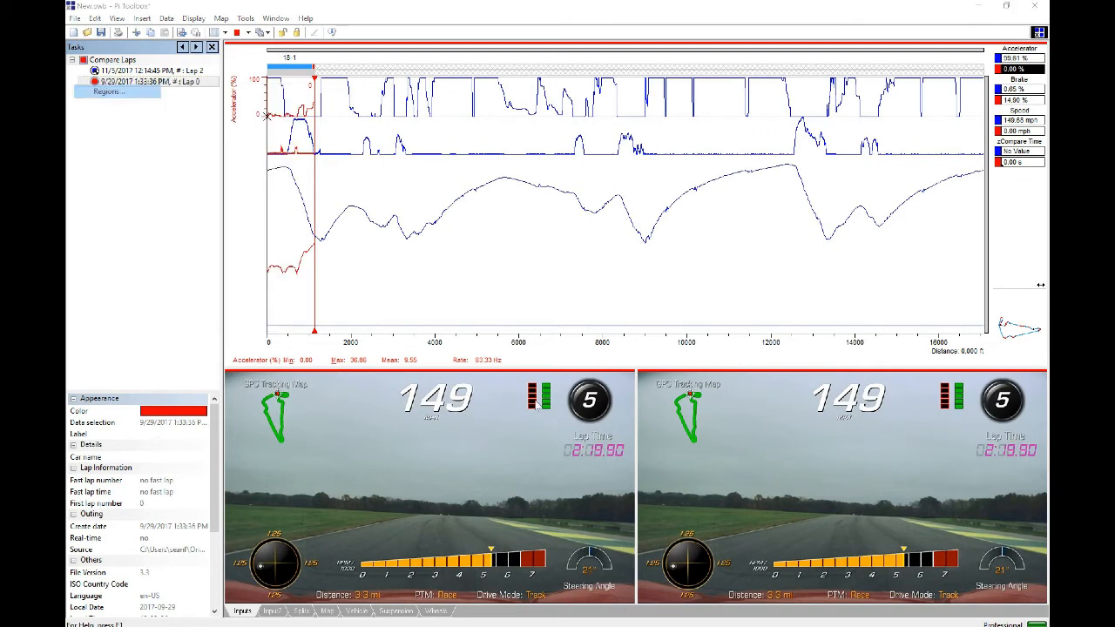
{"action": "left_click", "coordinate": [108, 91]}
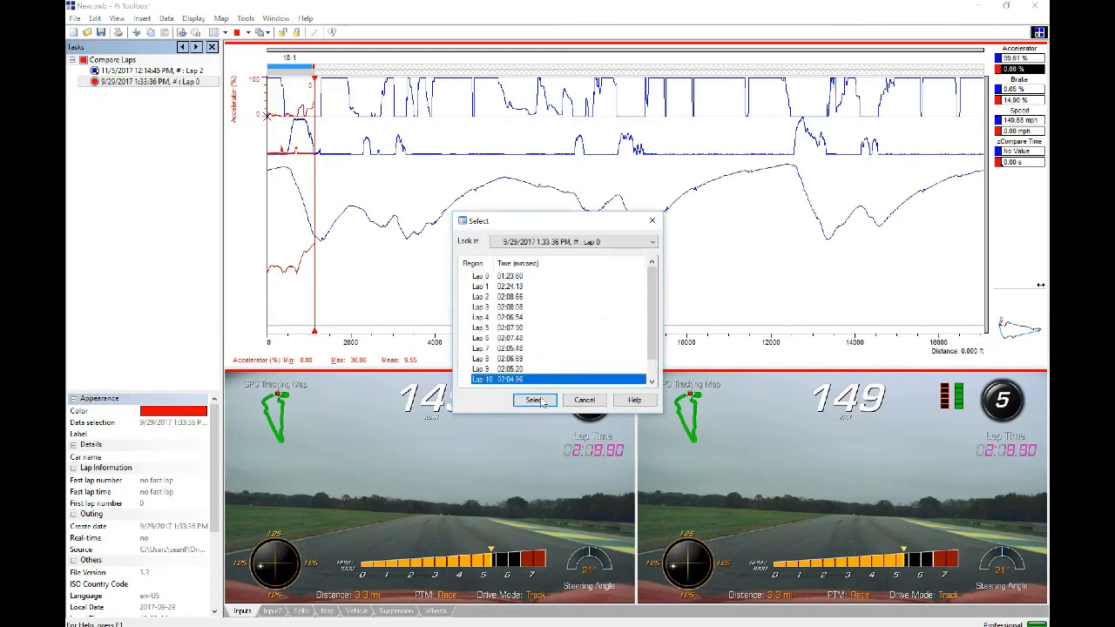
{"action": "left_click", "coordinate": [533, 399]}
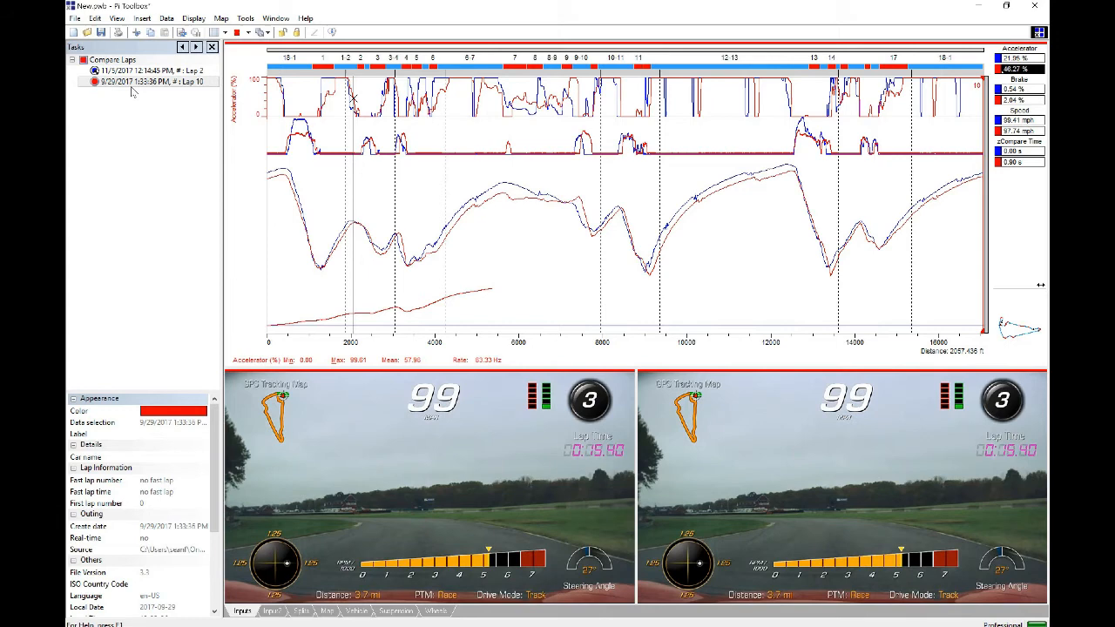
Step: Replace the second outing's real-time video with that driver's own in-car footage
{"action": "right_click", "coordinate": [150, 81]}
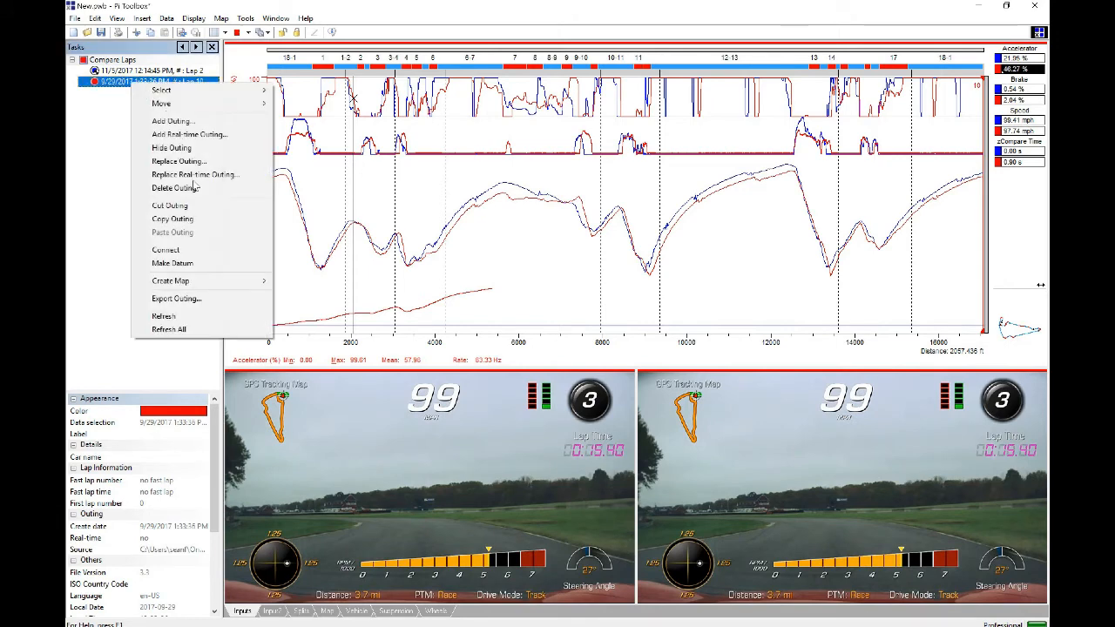
{"action": "left_click", "coordinate": [176, 188]}
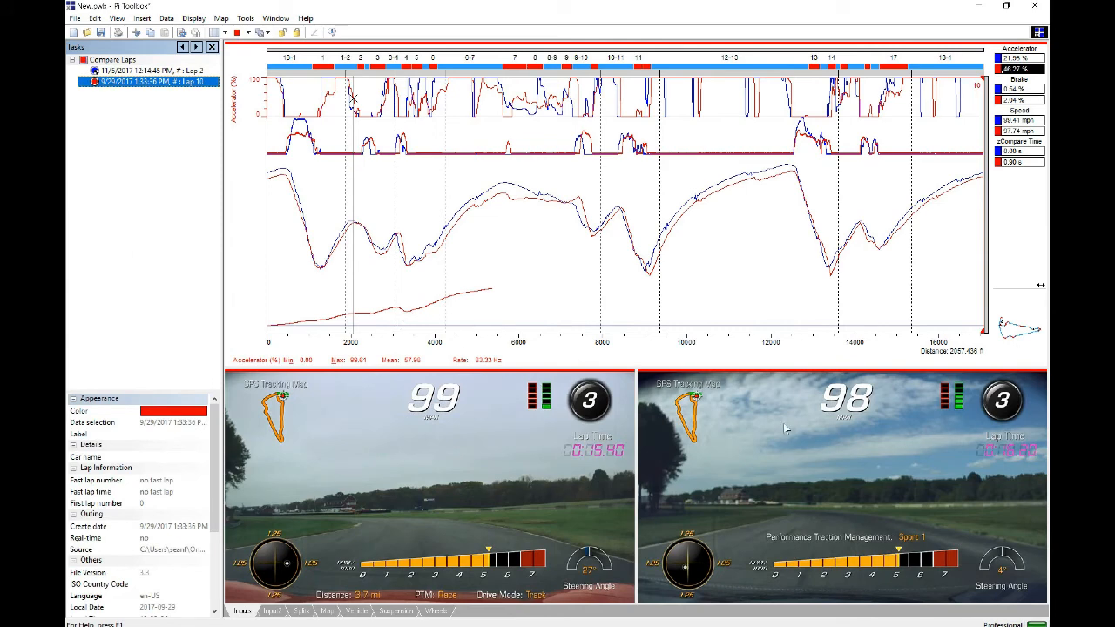
{"action": "mouse_move", "coordinate": [939, 474]}
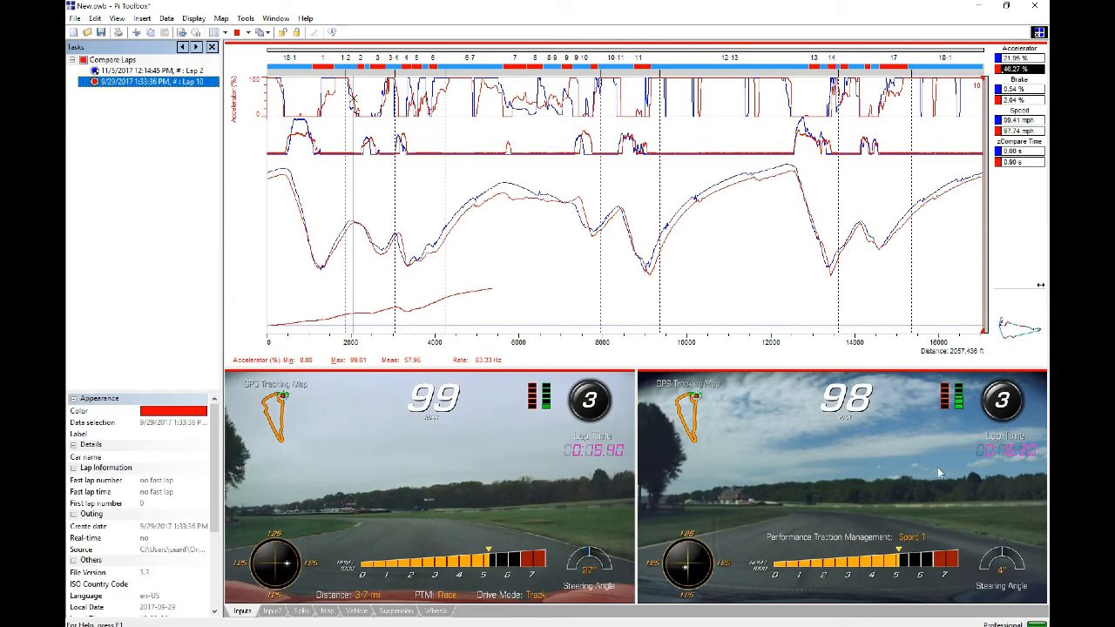
{"action": "mouse_move", "coordinate": [316, 199]}
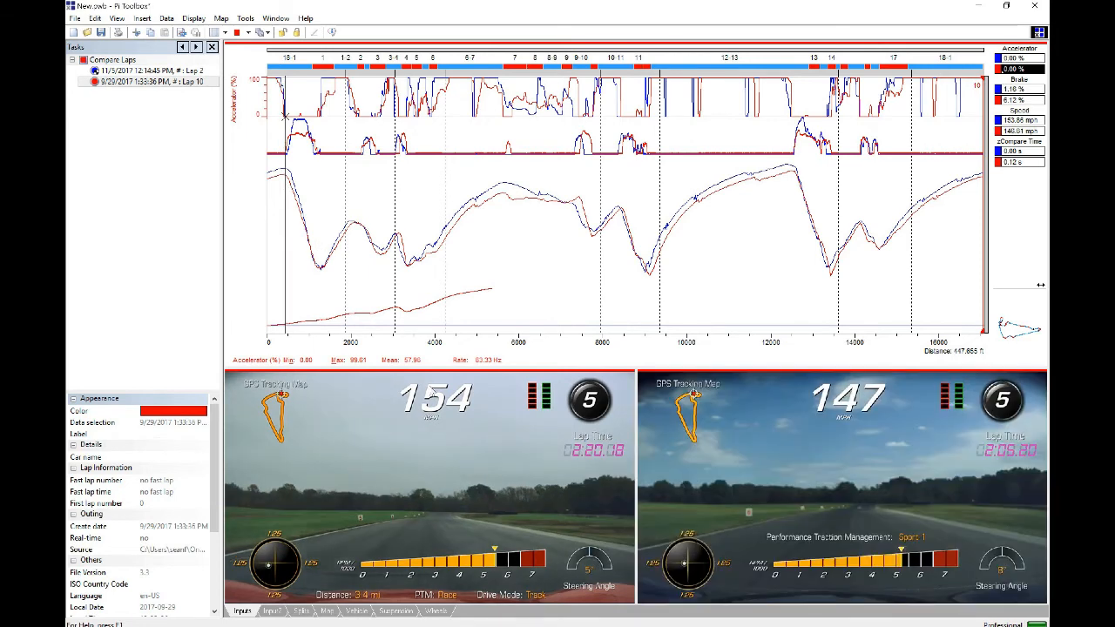
{"action": "mouse_move", "coordinate": [641, 543]}
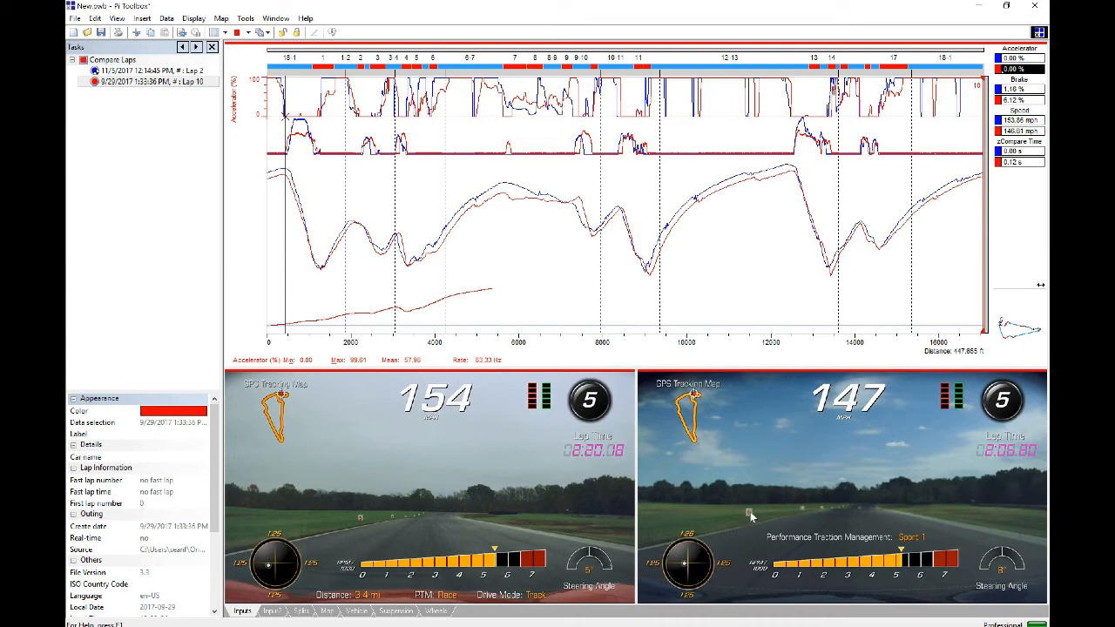
{"action": "mouse_move", "coordinate": [366, 526]}
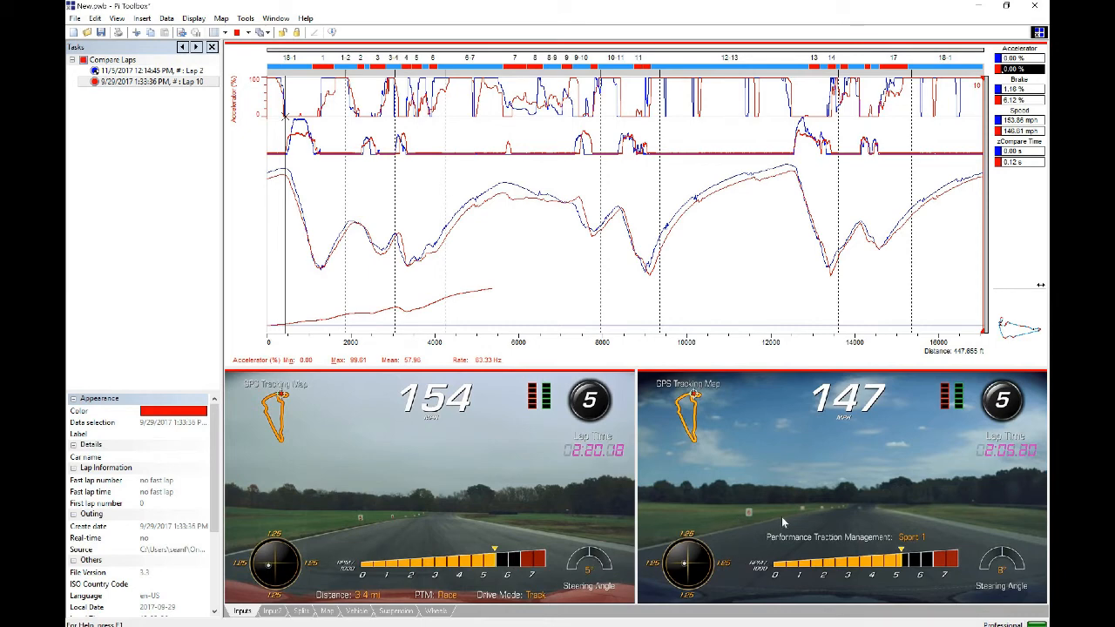
{"action": "mouse_move", "coordinate": [526, 477]}
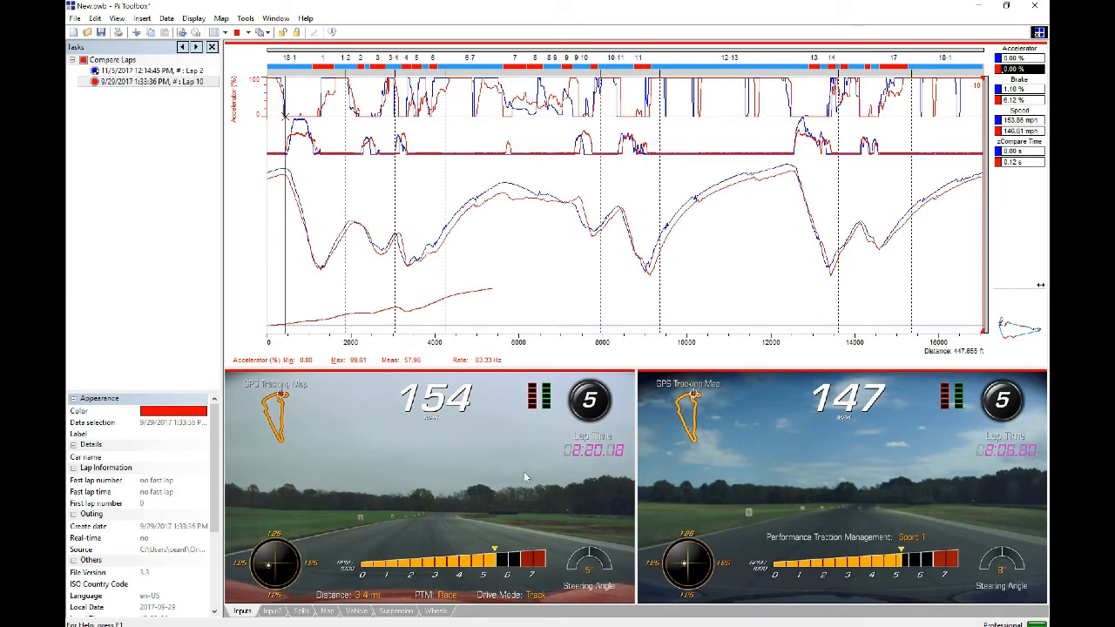
{"action": "mouse_move", "coordinate": [289, 227]}
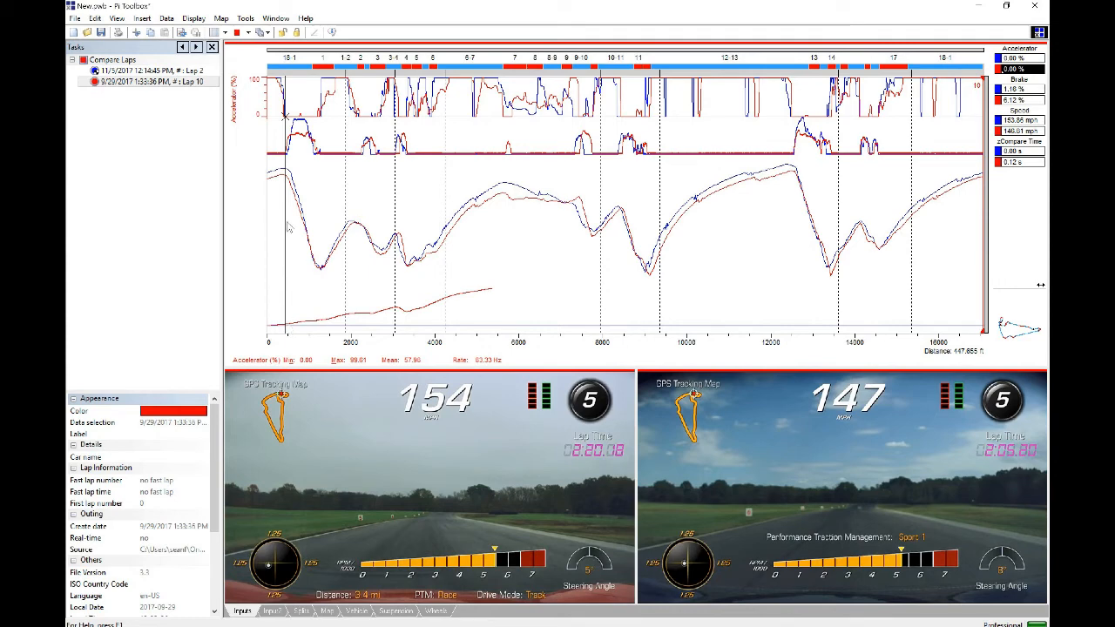
{"action": "mouse_move", "coordinate": [283, 188]}
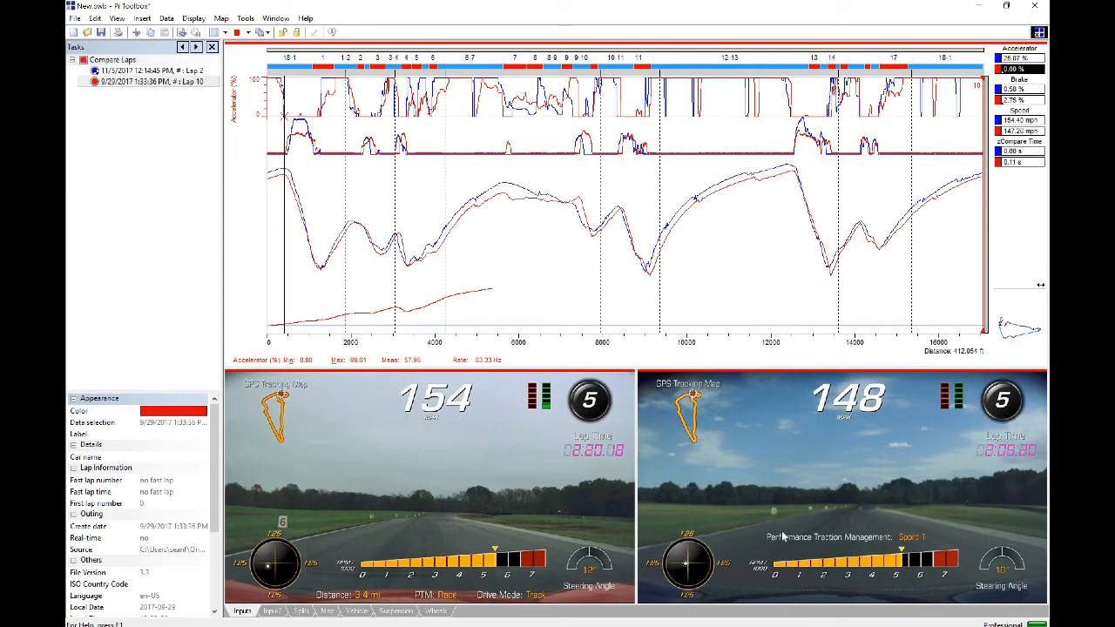
{"action": "mouse_move", "coordinate": [787, 508]}
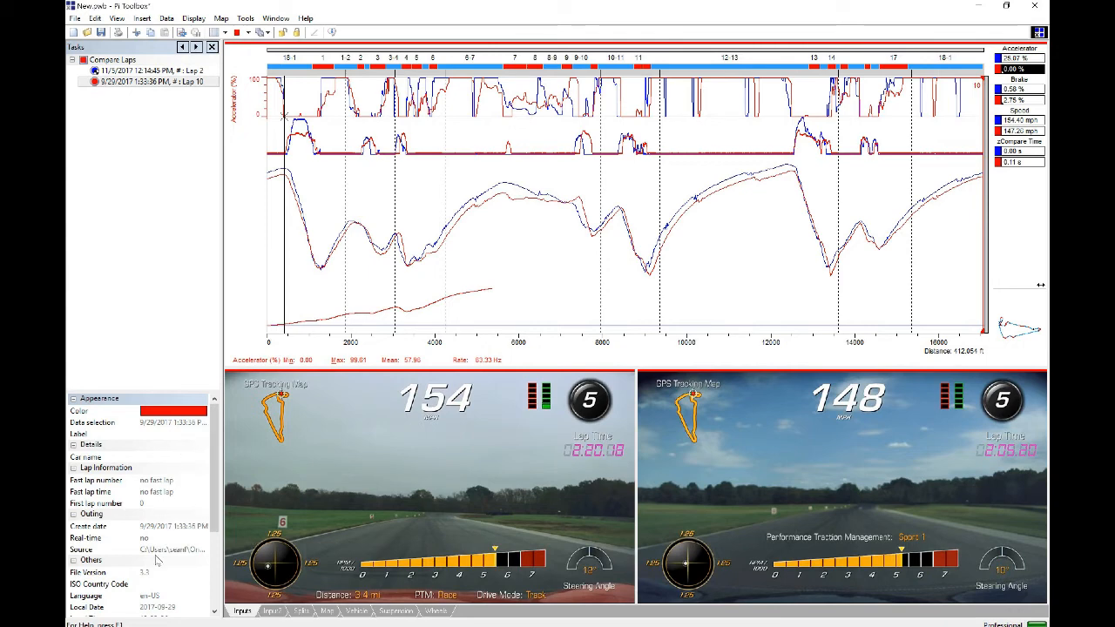
{"action": "mouse_move", "coordinate": [171, 453]}
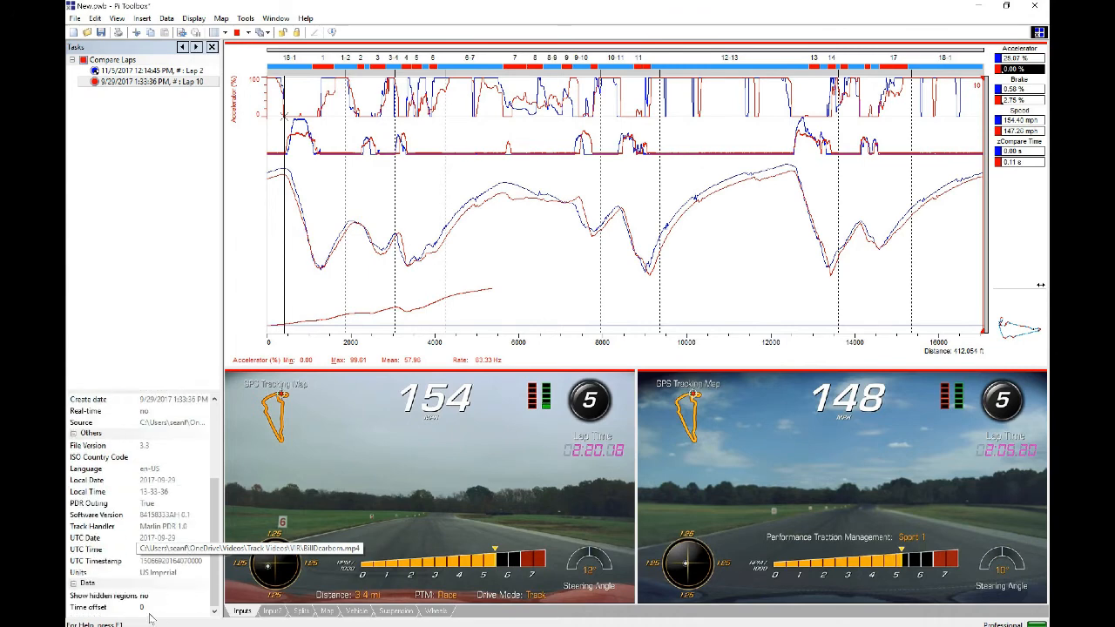
Step: Enter a Time offset value for the second outing so both videos align
{"action": "left_click", "coordinate": [174, 607]}
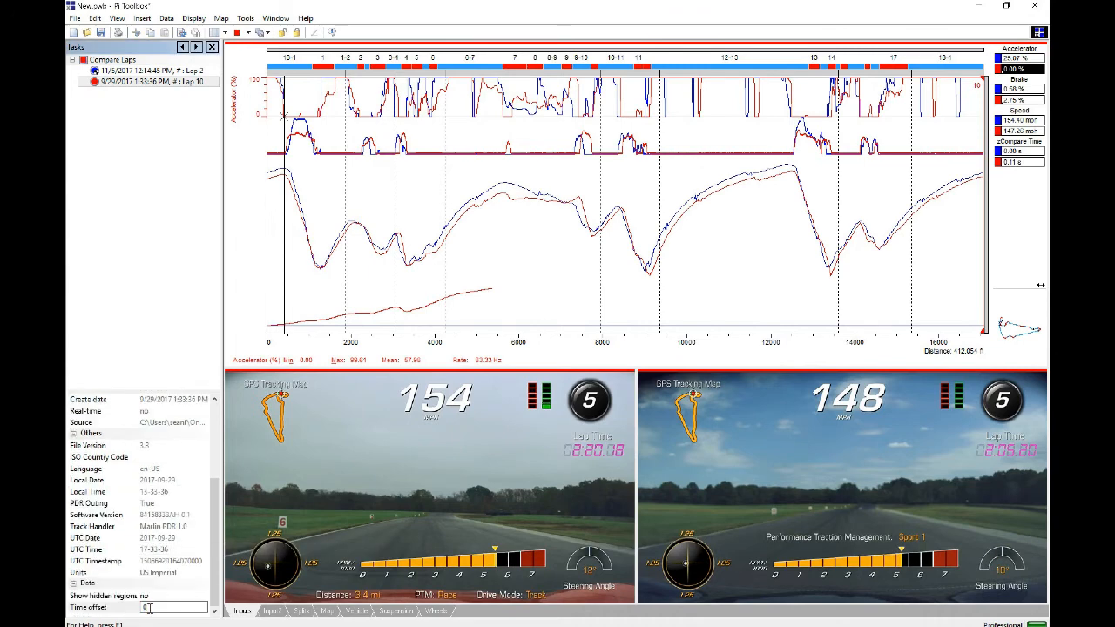
{"action": "left_click", "coordinate": [174, 606]}
{"action": "type", "text": "-0.5"}
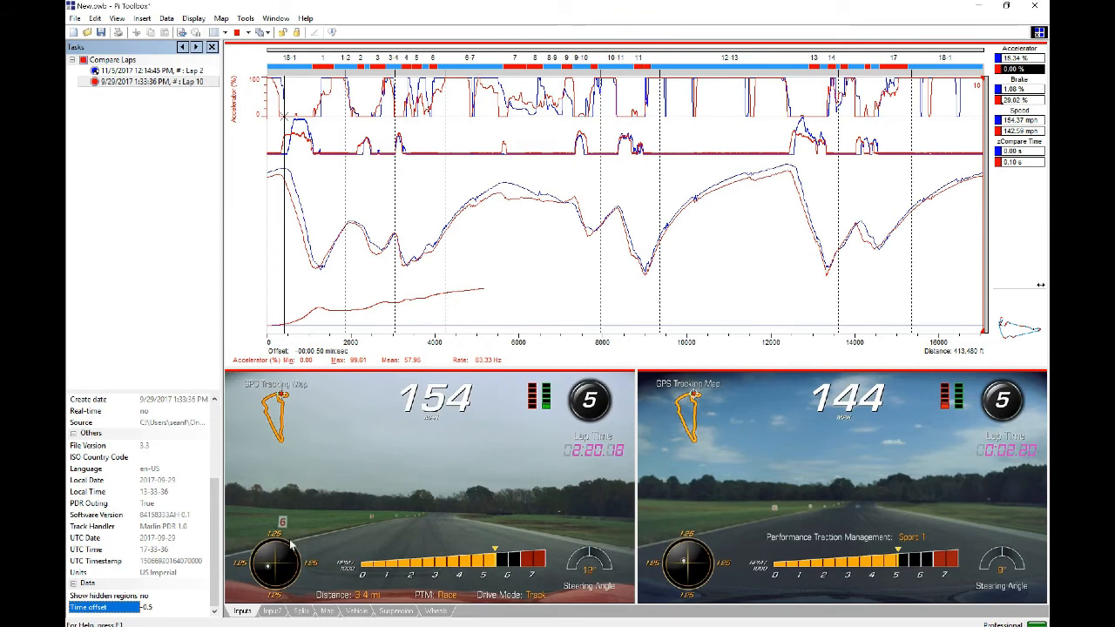
{"action": "mouse_move", "coordinate": [774, 514]}
{"action": "type", "text": "-0.3"}
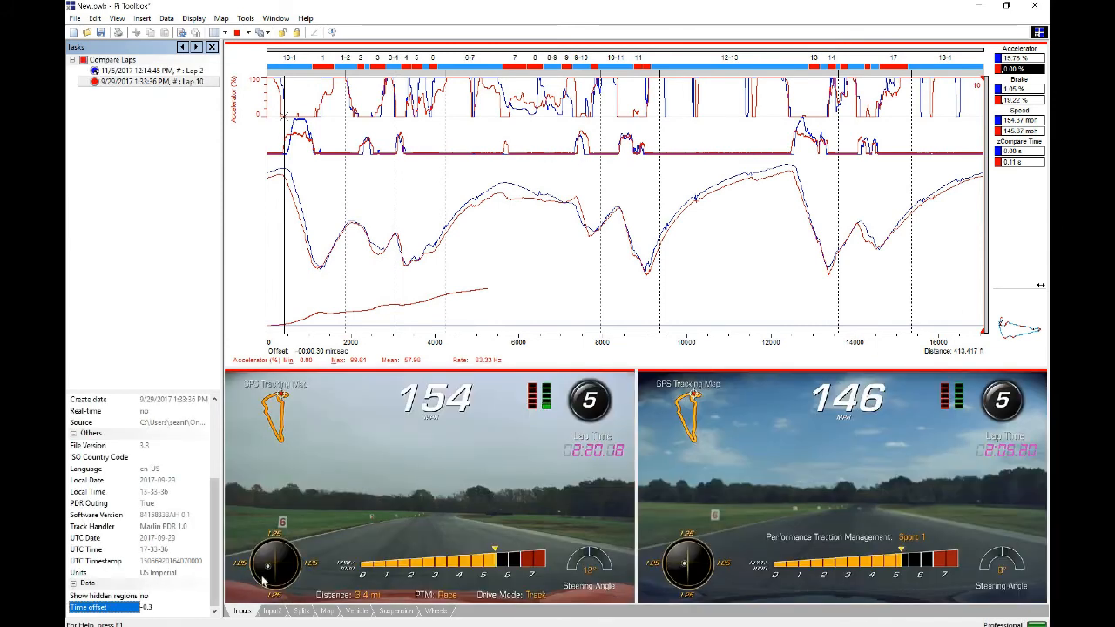
{"action": "mouse_move", "coordinate": [718, 521]}
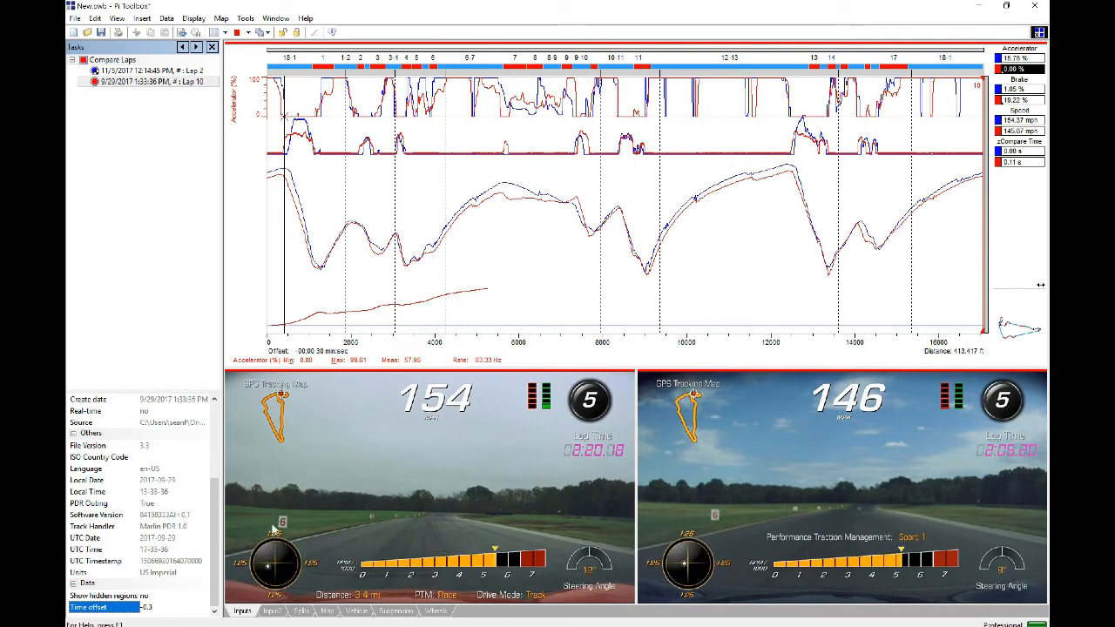
{"action": "mouse_move", "coordinate": [281, 521]}
{"action": "type", "text": "4"}
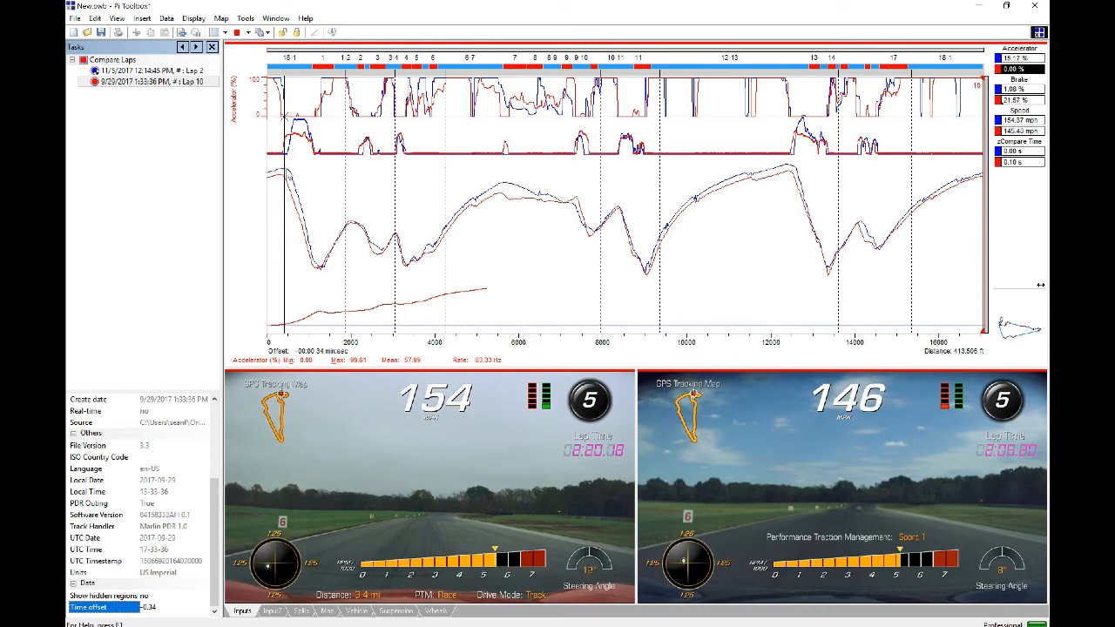
{"action": "mouse_move", "coordinate": [421, 162]}
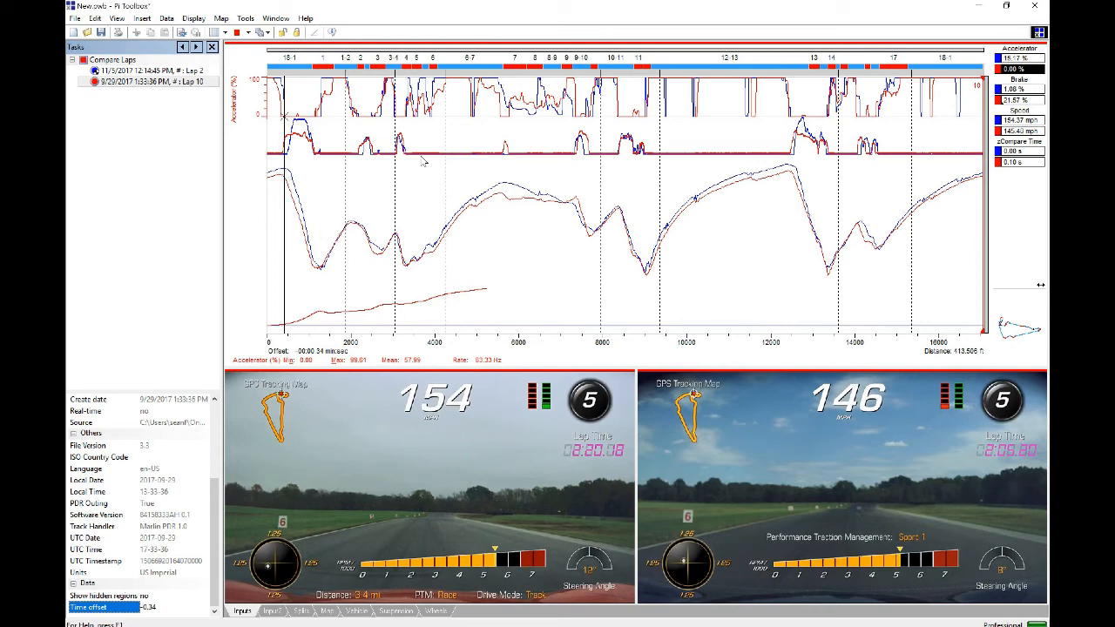
{"action": "mouse_move", "coordinate": [501, 237]}
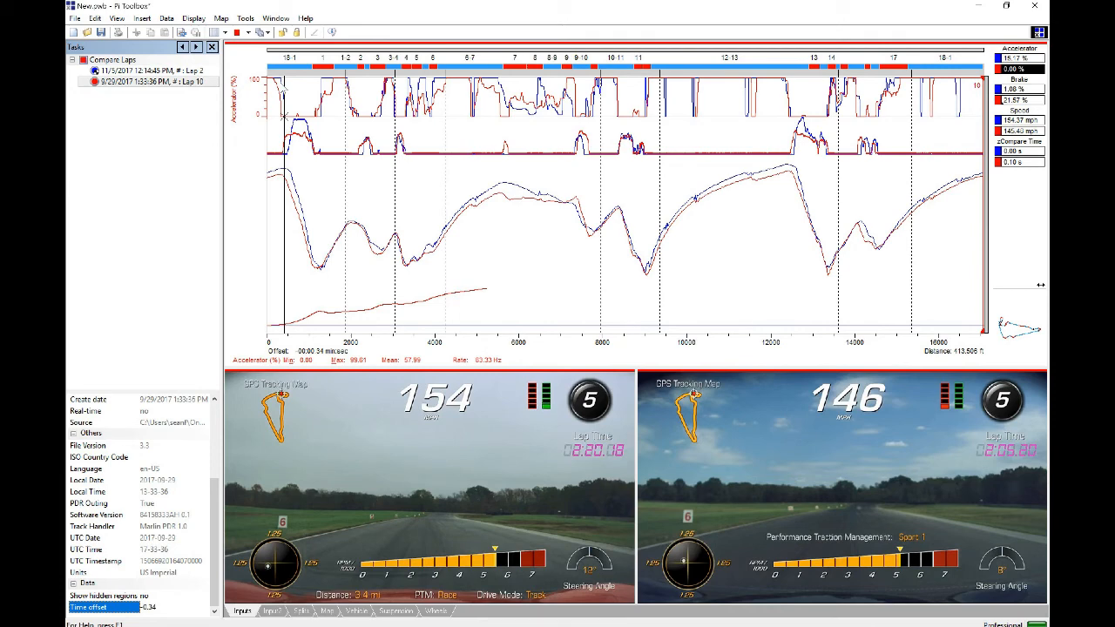
{"action": "mouse_move", "coordinate": [288, 178]}
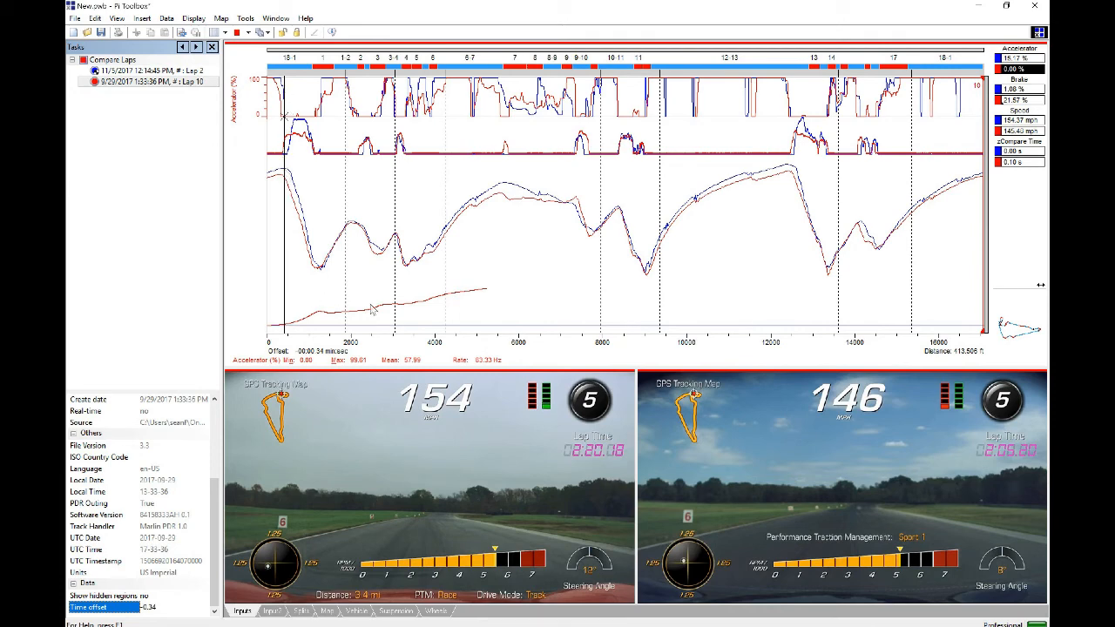
{"action": "mouse_move", "coordinate": [366, 288]}
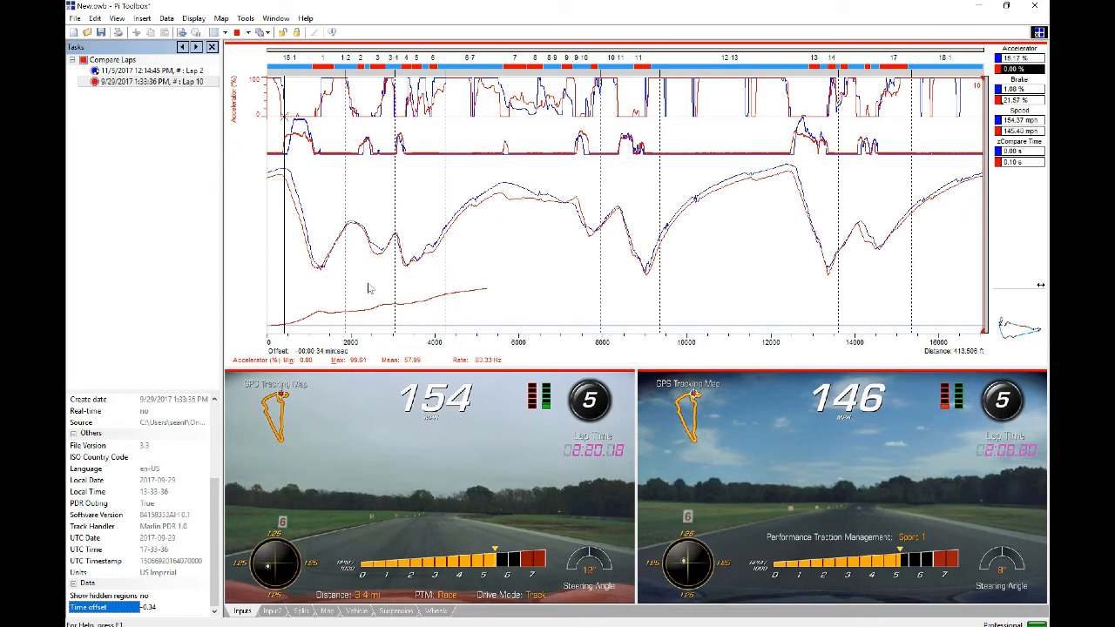
{"action": "mouse_move", "coordinate": [411, 278]}
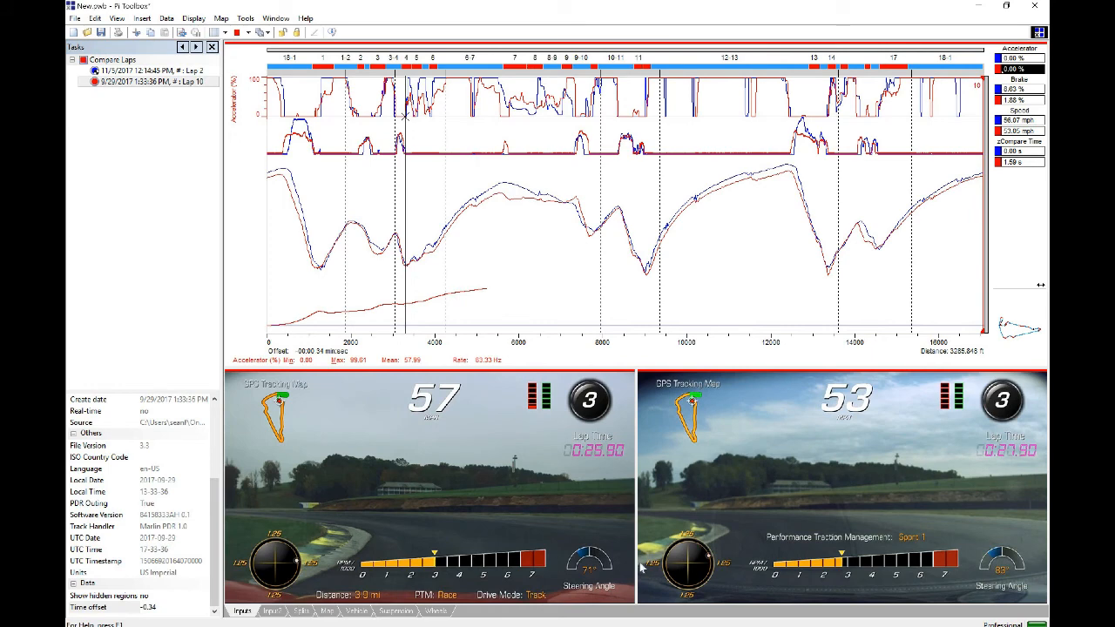
{"action": "mouse_move", "coordinate": [575, 271]}
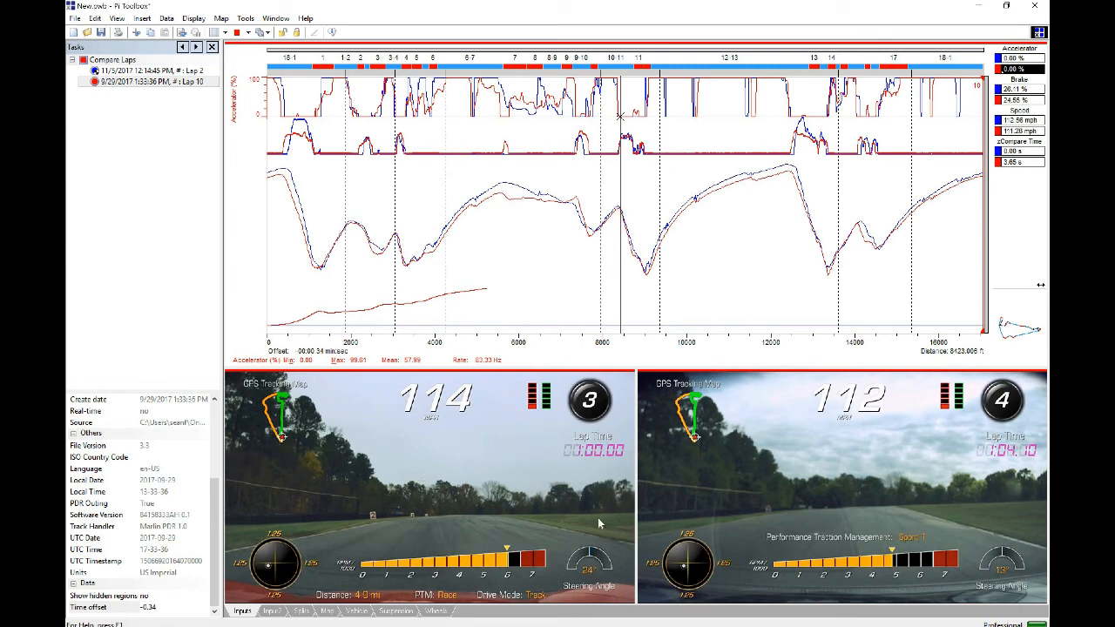
{"action": "mouse_move", "coordinate": [246, 334]}
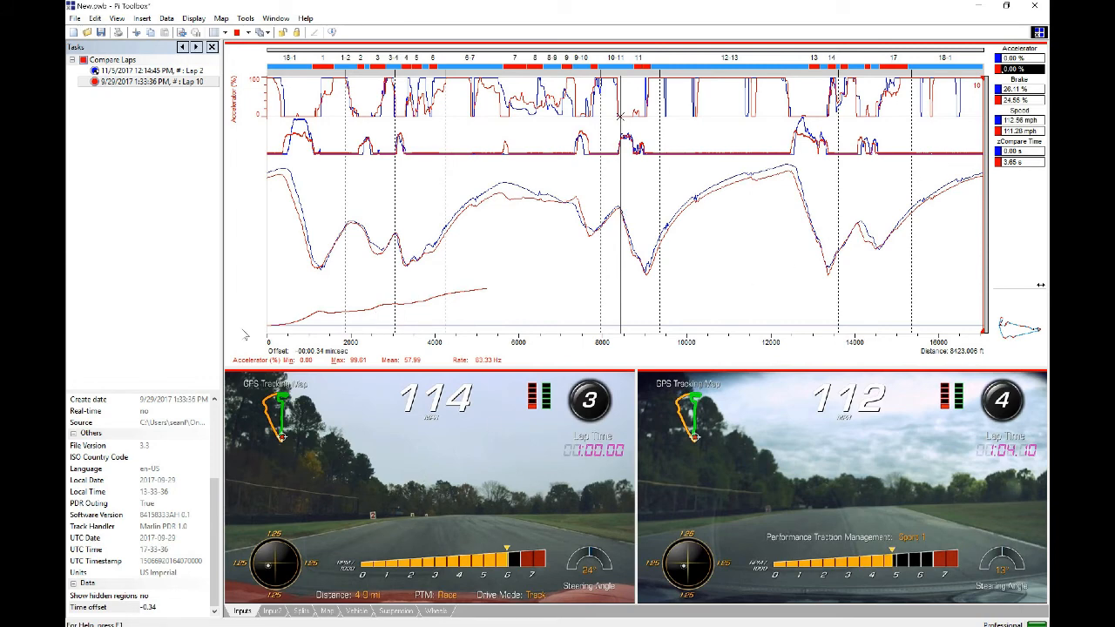
{"action": "mouse_move", "coordinate": [514, 516]}
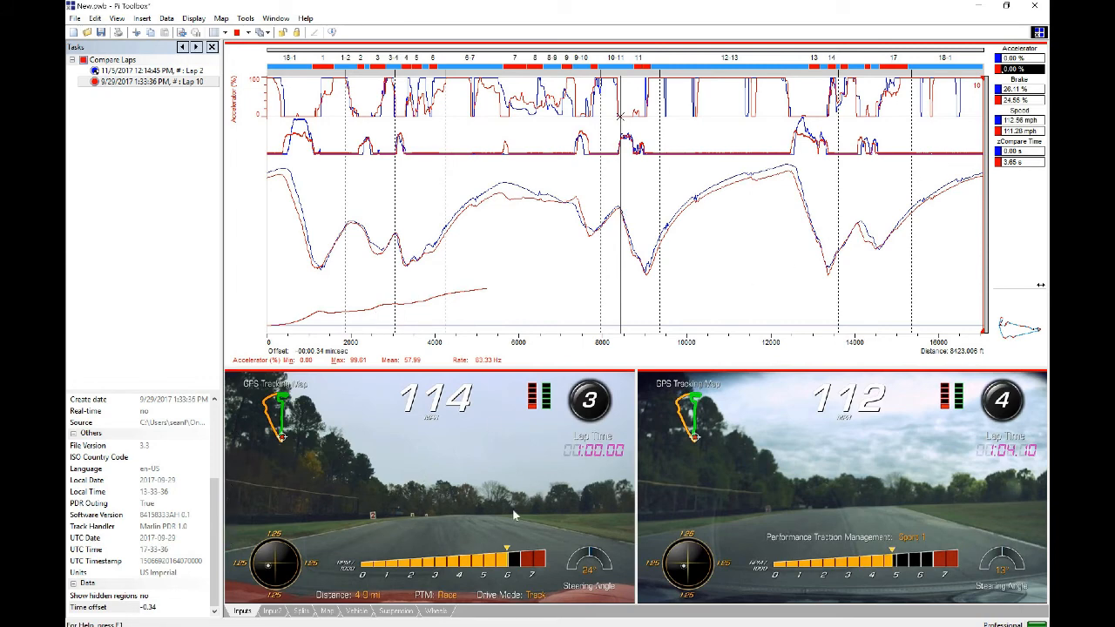
{"action": "mouse_move", "coordinate": [786, 479]}
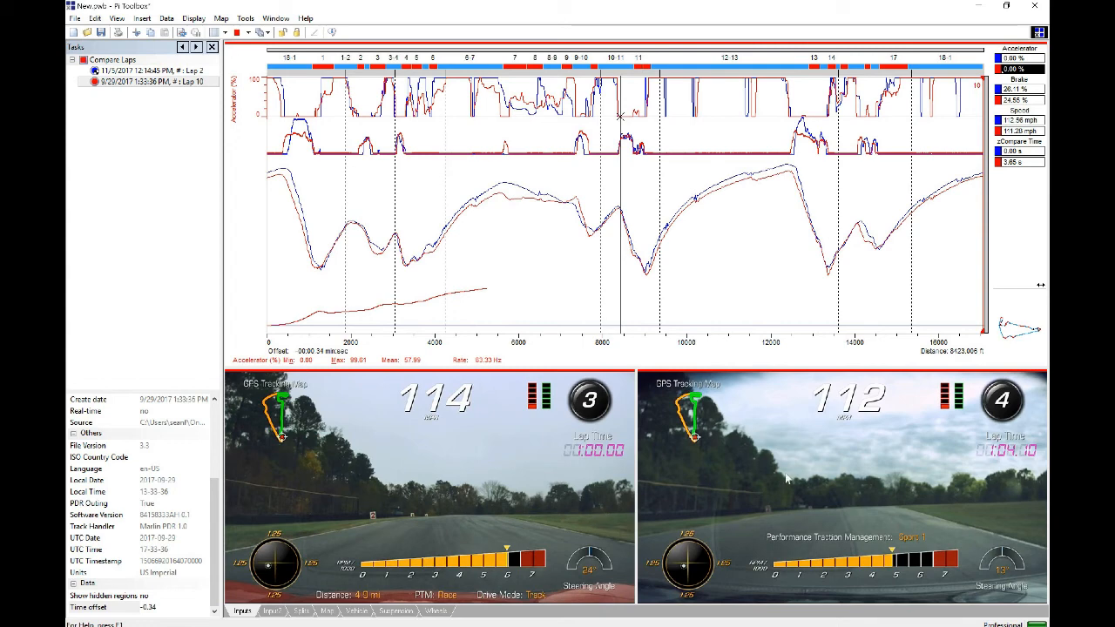
{"action": "mouse_move", "coordinate": [237, 515]}
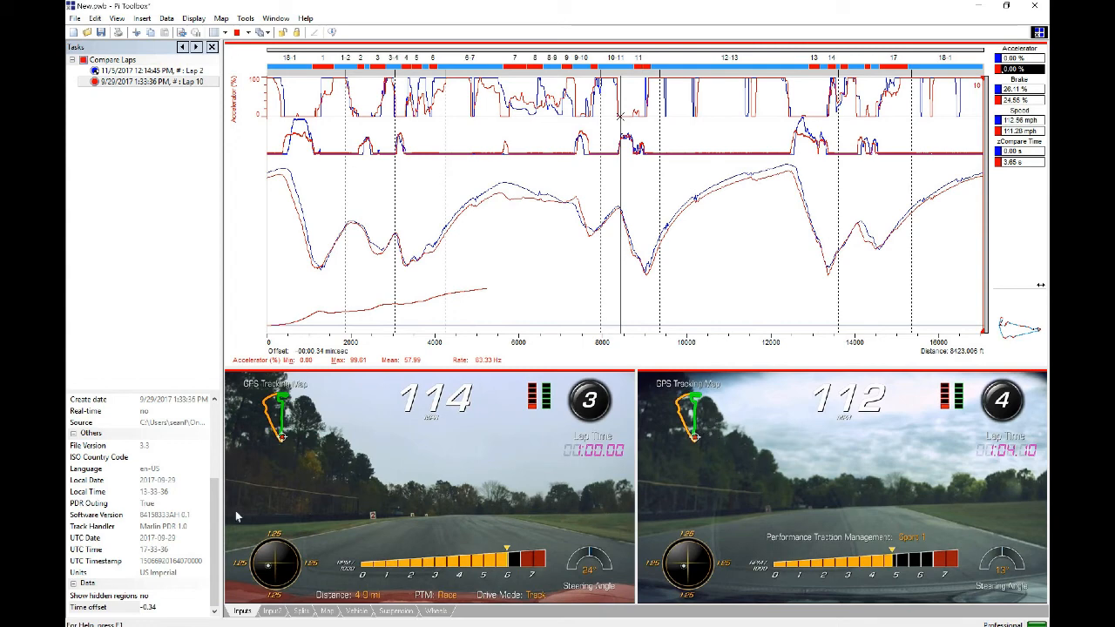
{"action": "mouse_move", "coordinate": [236, 163]}
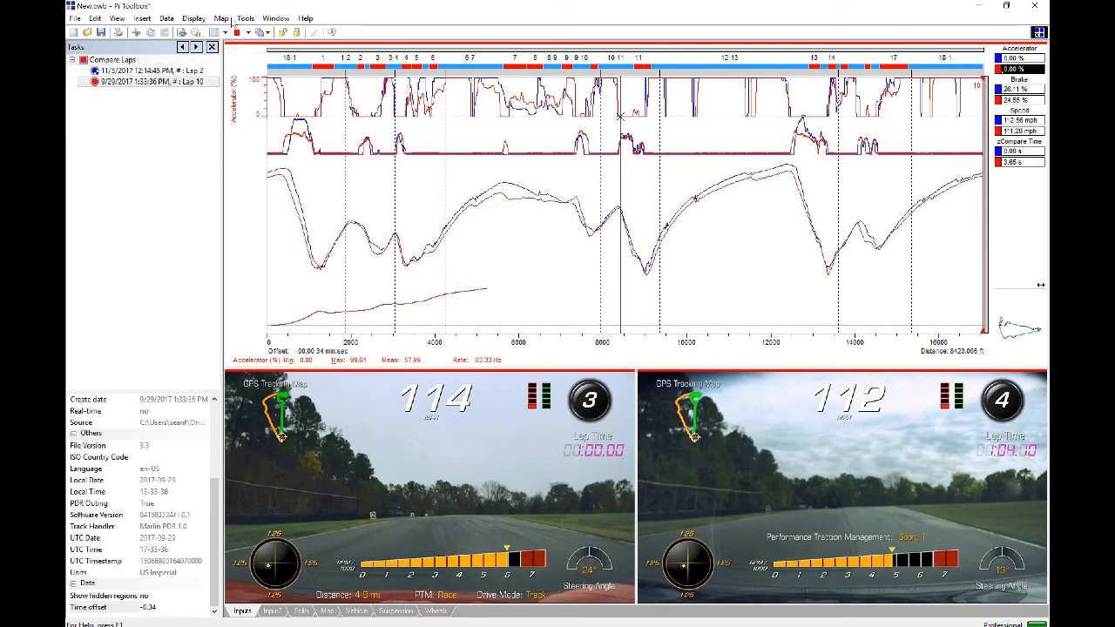
Step: In PDR Start/Finish Lines, choose 'Use the datum lap Start/Finish line' and confirm
{"action": "left_click", "coordinate": [220, 17]}
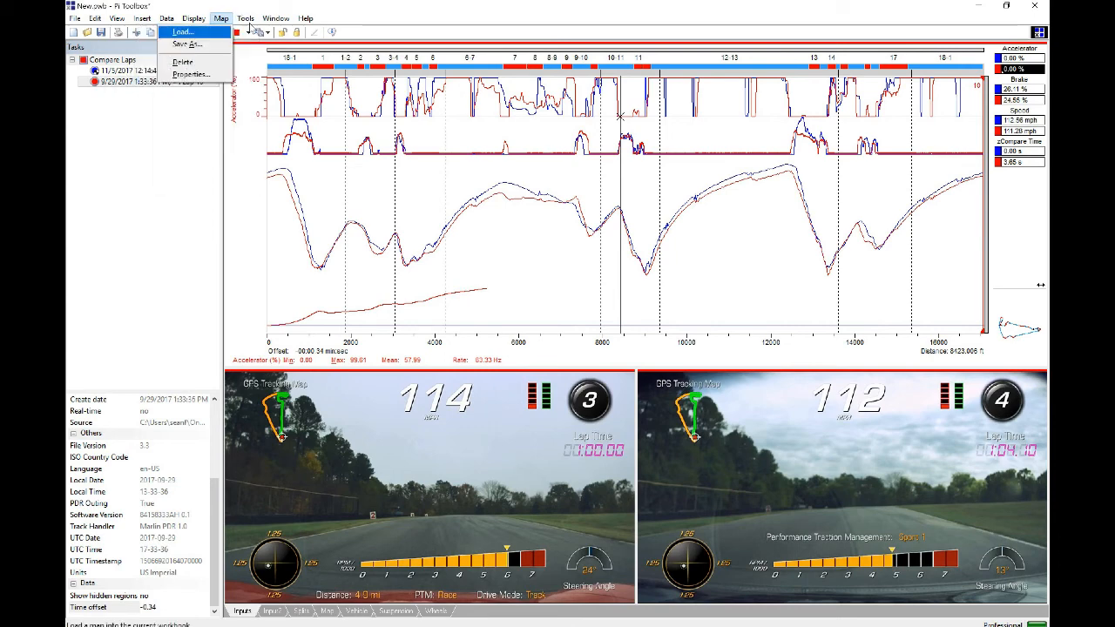
{"action": "left_click", "coordinate": [244, 17]}
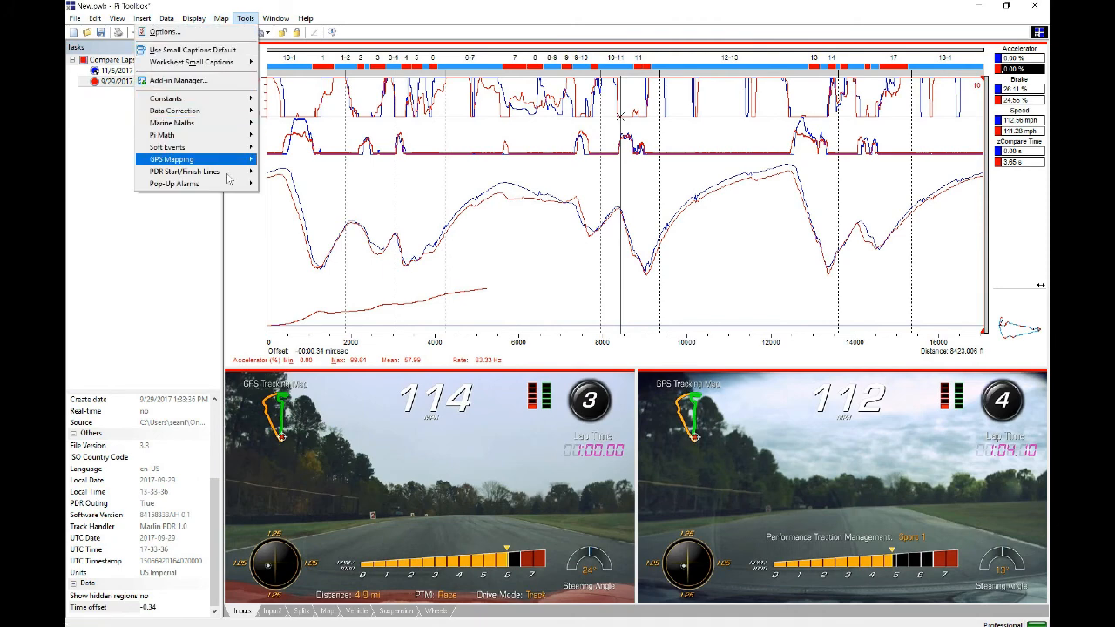
{"action": "mouse_move", "coordinate": [185, 171]}
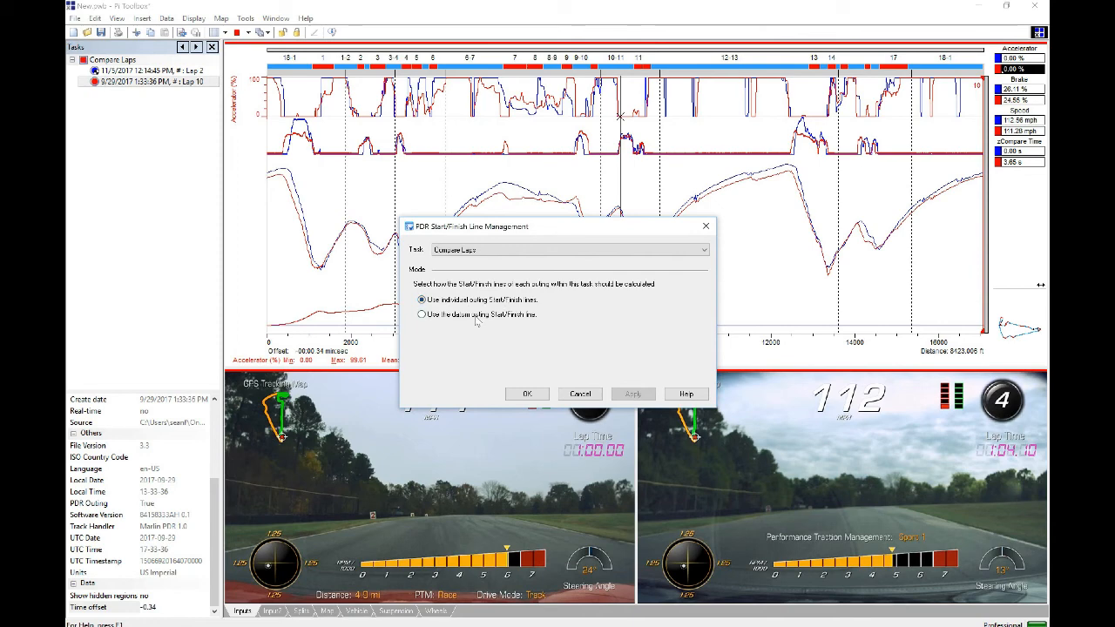
{"action": "left_click", "coordinate": [422, 314]}
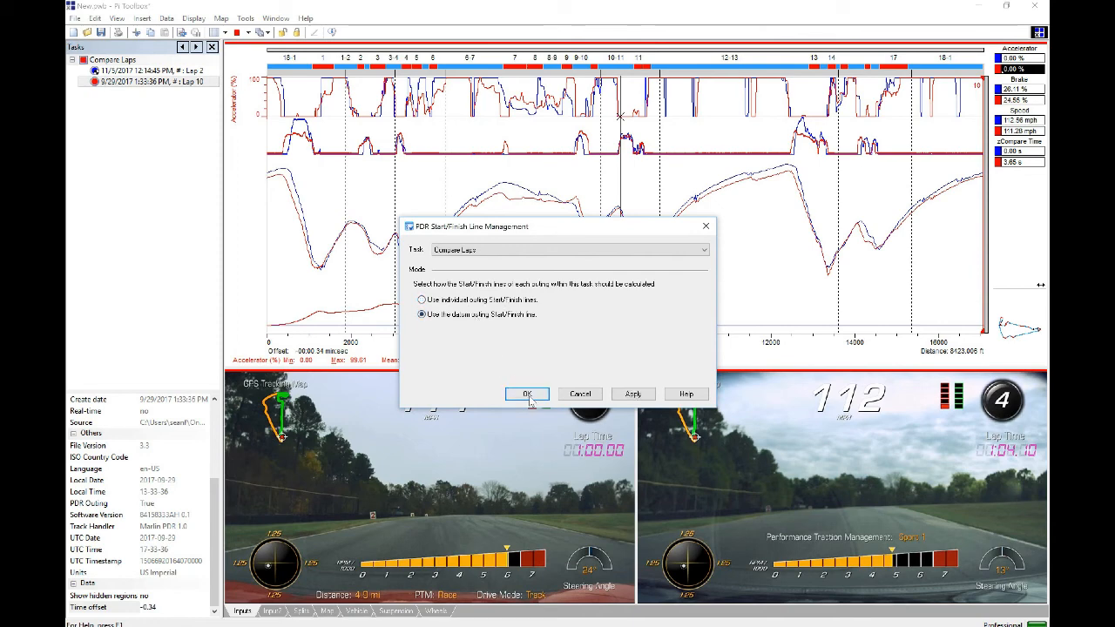
{"action": "left_click", "coordinate": [526, 394]}
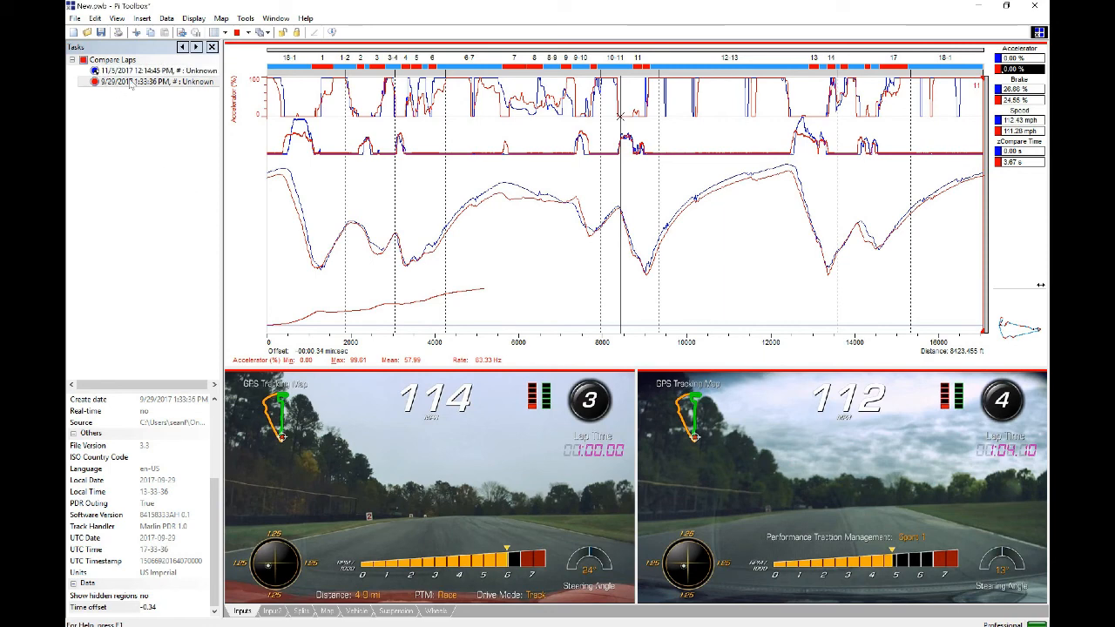
Step: Delete the second outing and re-add its file to Compare Laps, now listed as Lap 11
{"action": "right_click", "coordinate": [131, 81]}
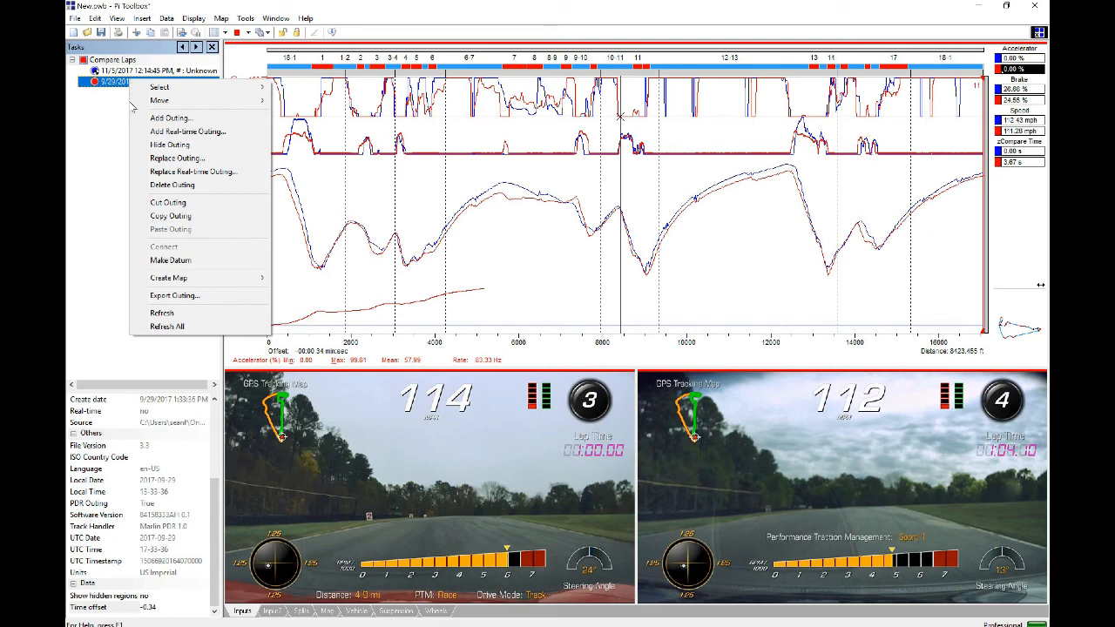
{"action": "mouse_move", "coordinate": [177, 156]}
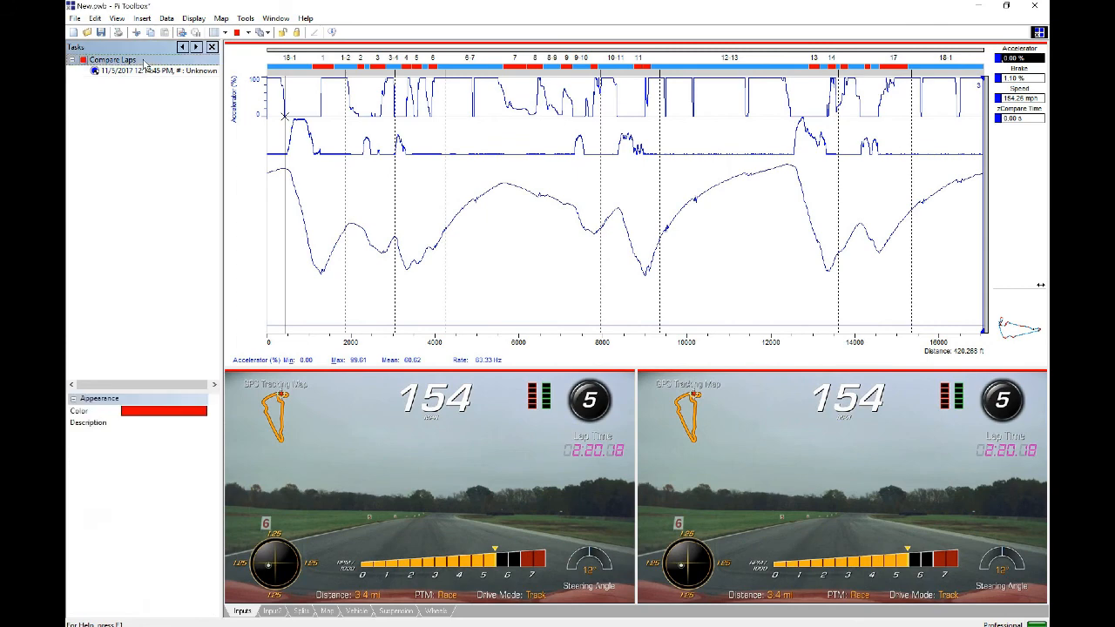
{"action": "right_click", "coordinate": [112, 60]}
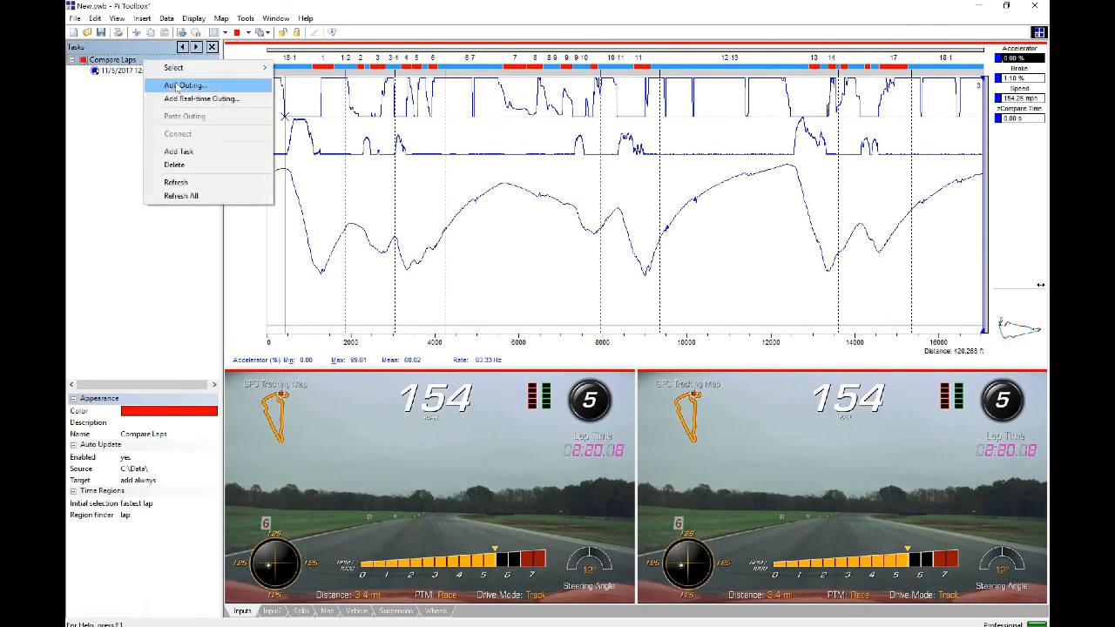
{"action": "left_click", "coordinate": [185, 84]}
{"action": "type", "text": "bi"}
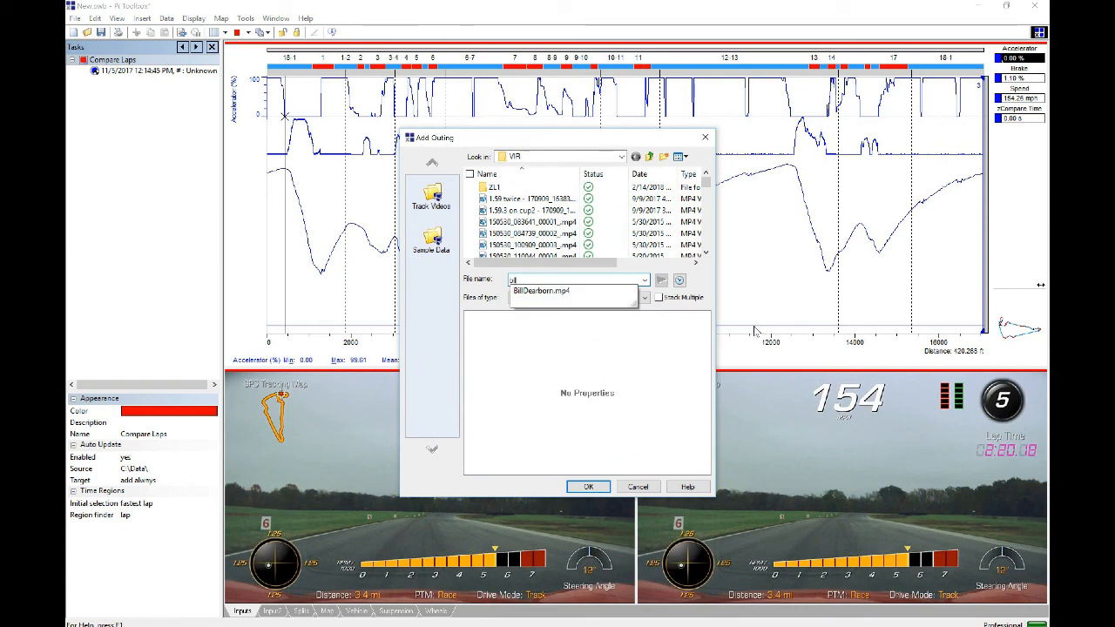
{"action": "left_click", "coordinate": [540, 289]}
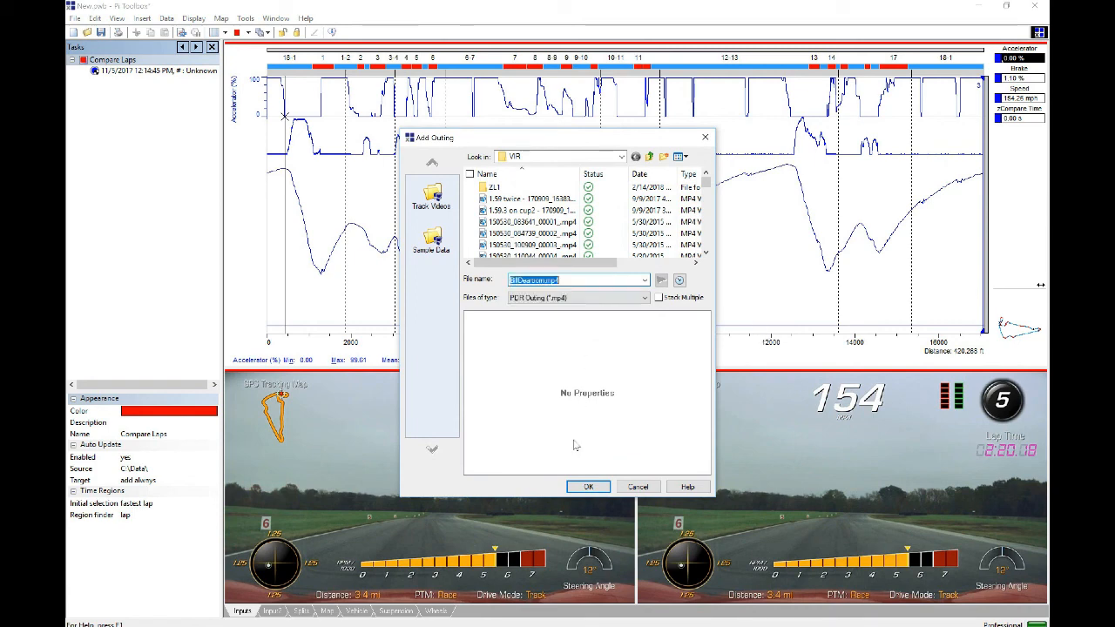
{"action": "left_click", "coordinate": [589, 487]}
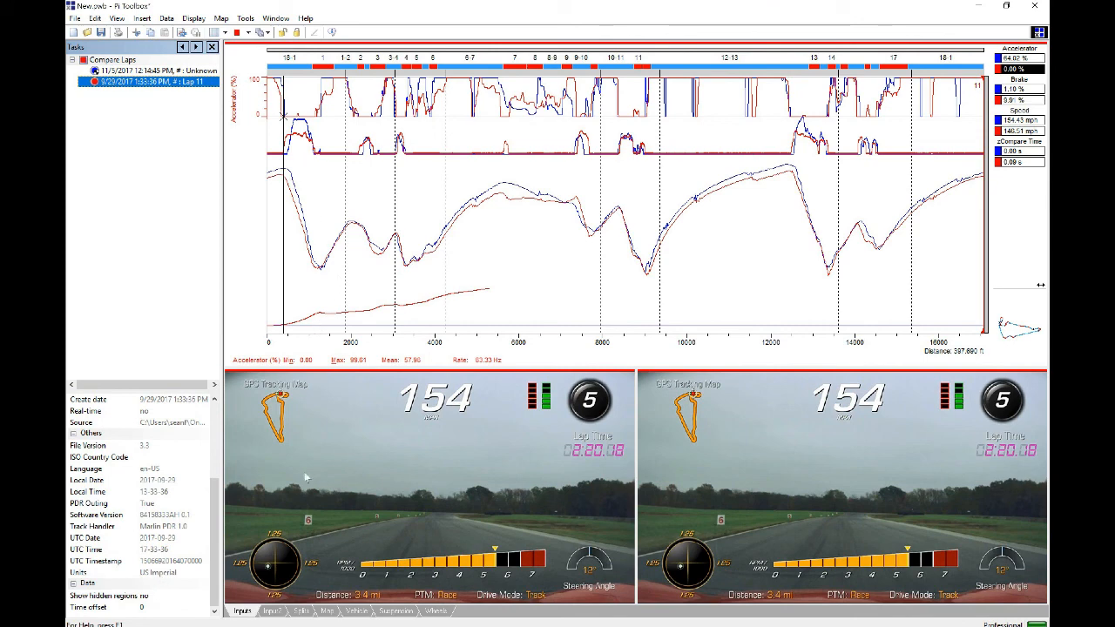
{"action": "mouse_move", "coordinate": [665, 461]}
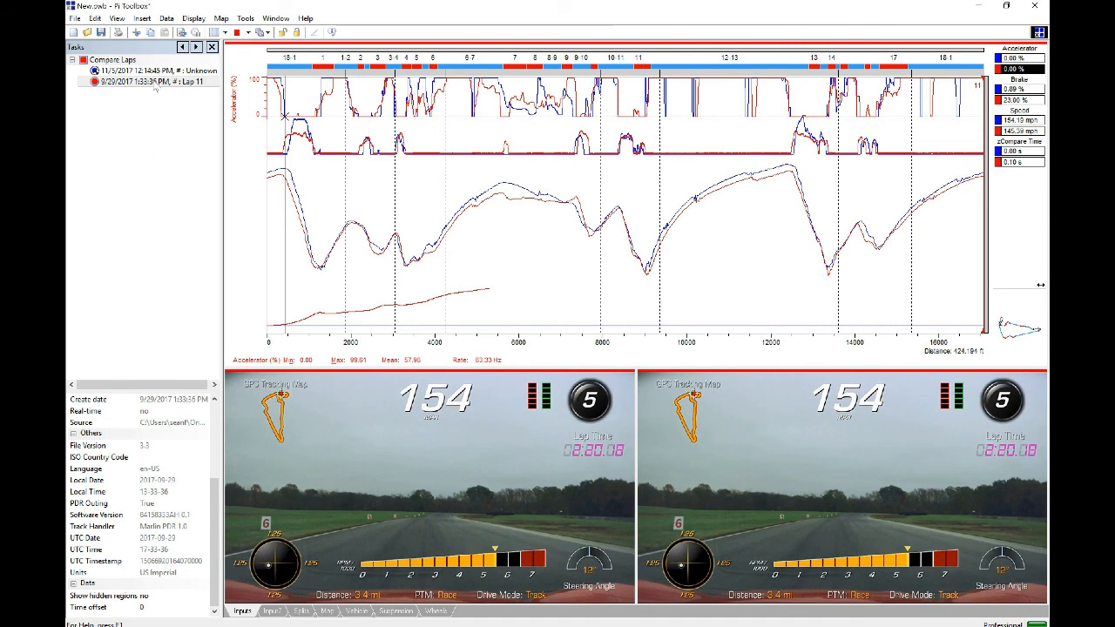
Step: Connect the re-added second outing to its own in-car video
{"action": "right_click", "coordinate": [149, 82]}
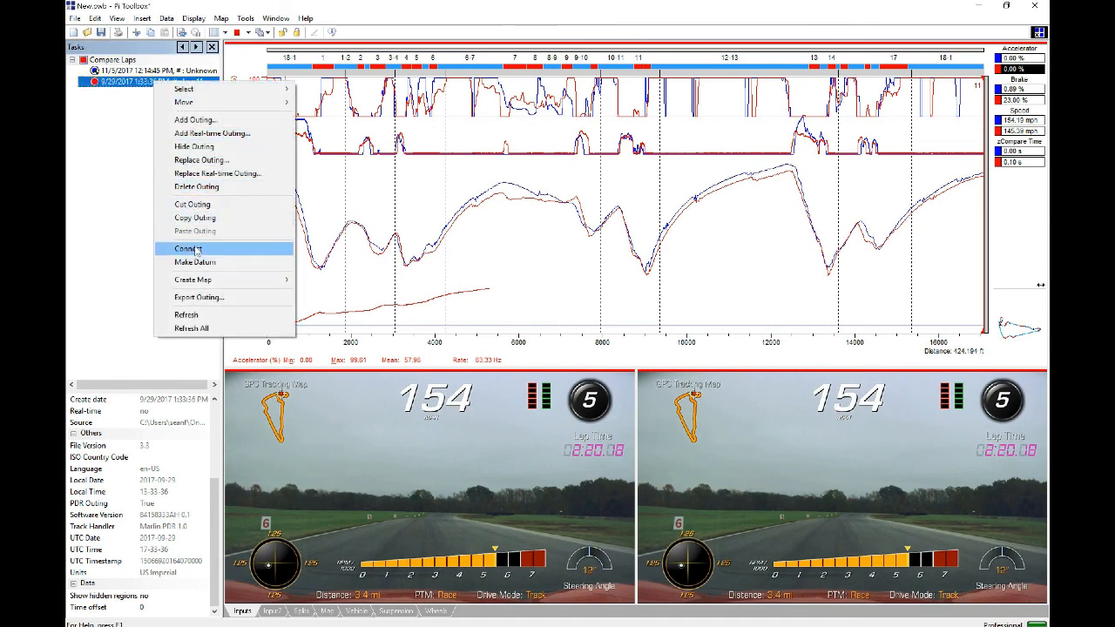
{"action": "left_click", "coordinate": [186, 249]}
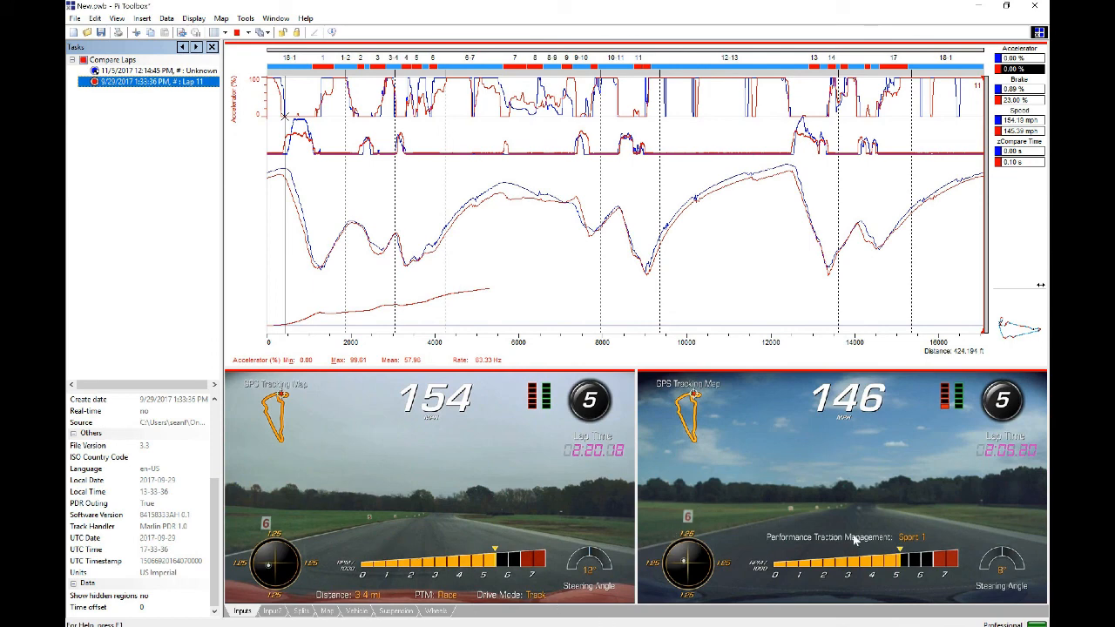
{"action": "mouse_move", "coordinate": [373, 289]}
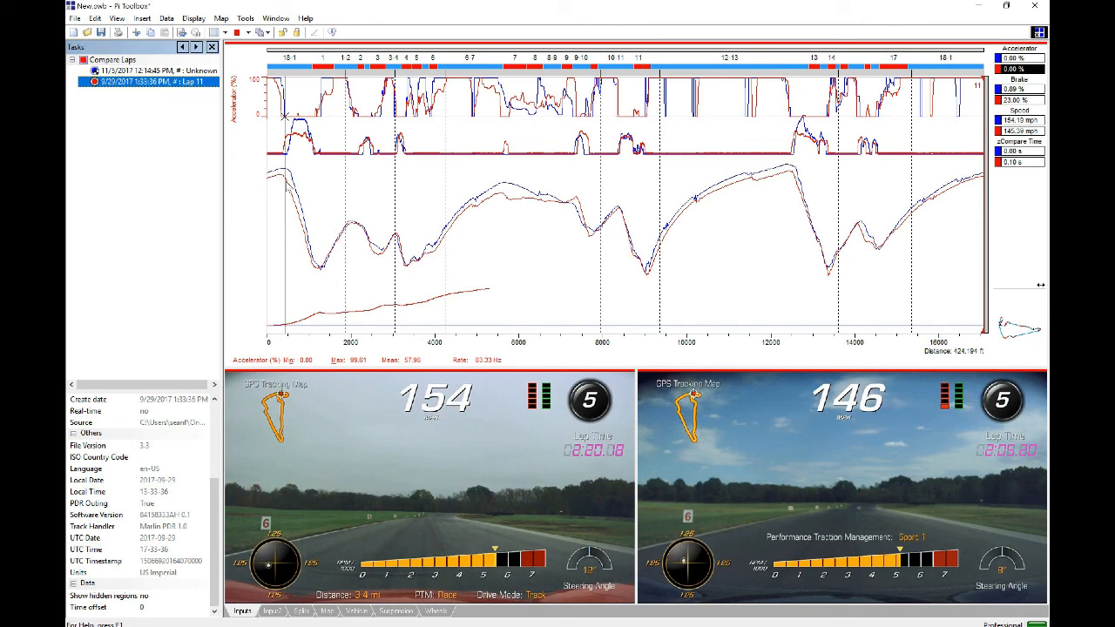
{"action": "mouse_move", "coordinate": [290, 179]}
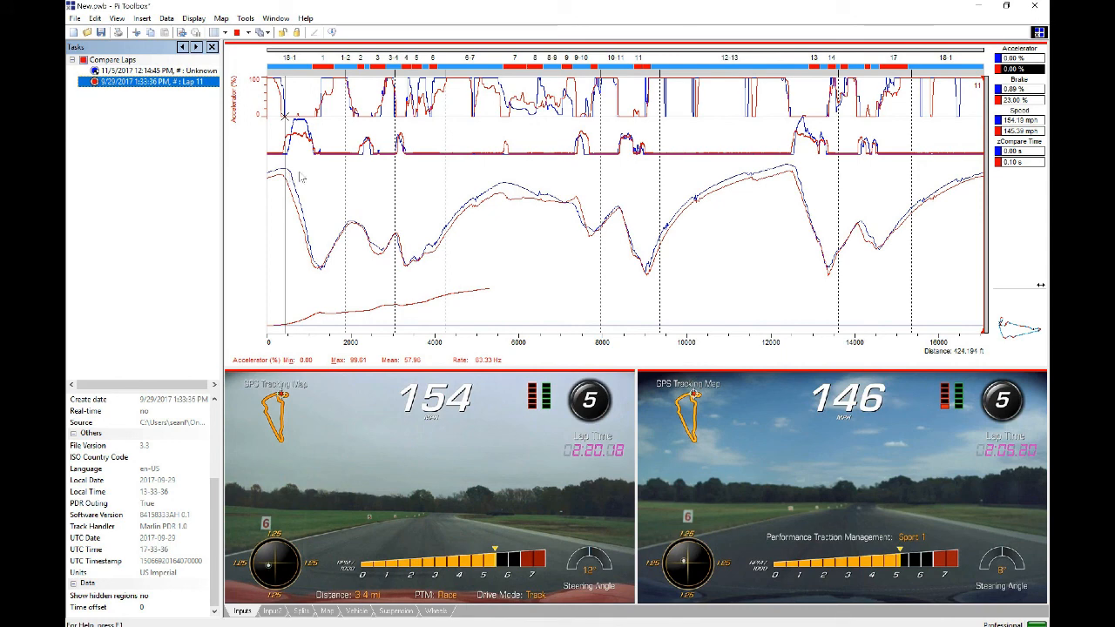
{"action": "mouse_move", "coordinate": [264, 528]}
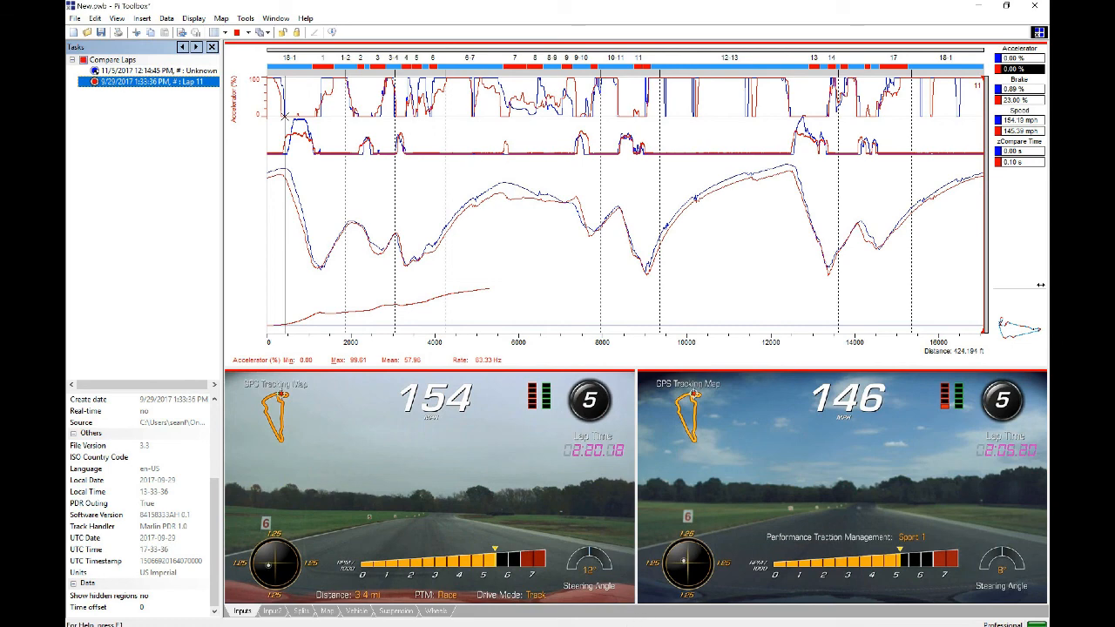
{"action": "mouse_move", "coordinate": [606, 537]}
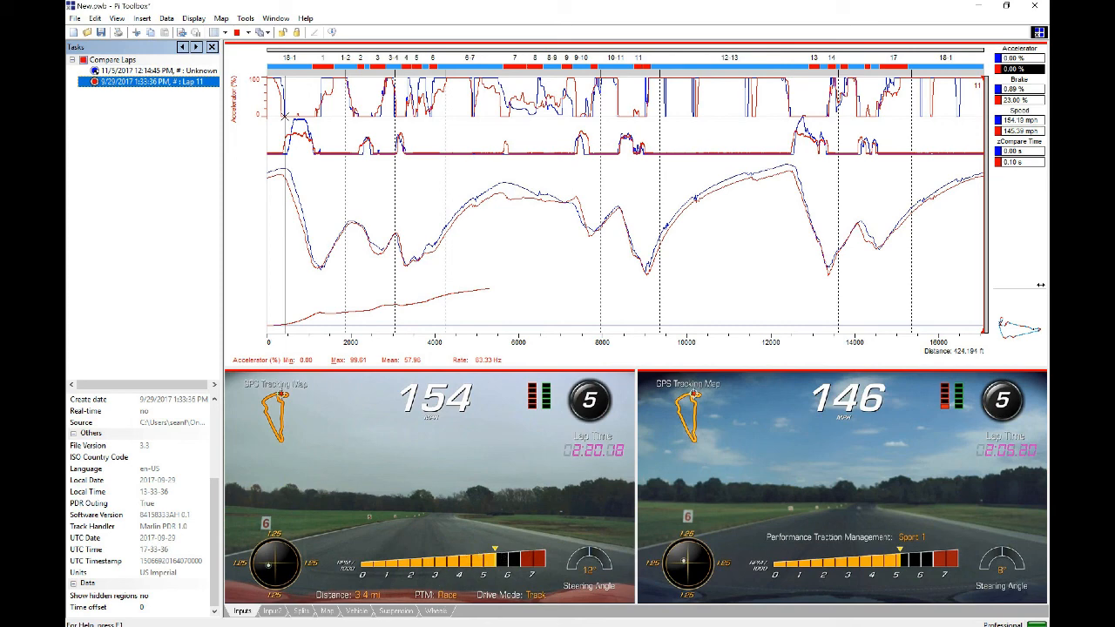
{"action": "mouse_move", "coordinate": [488, 619]}
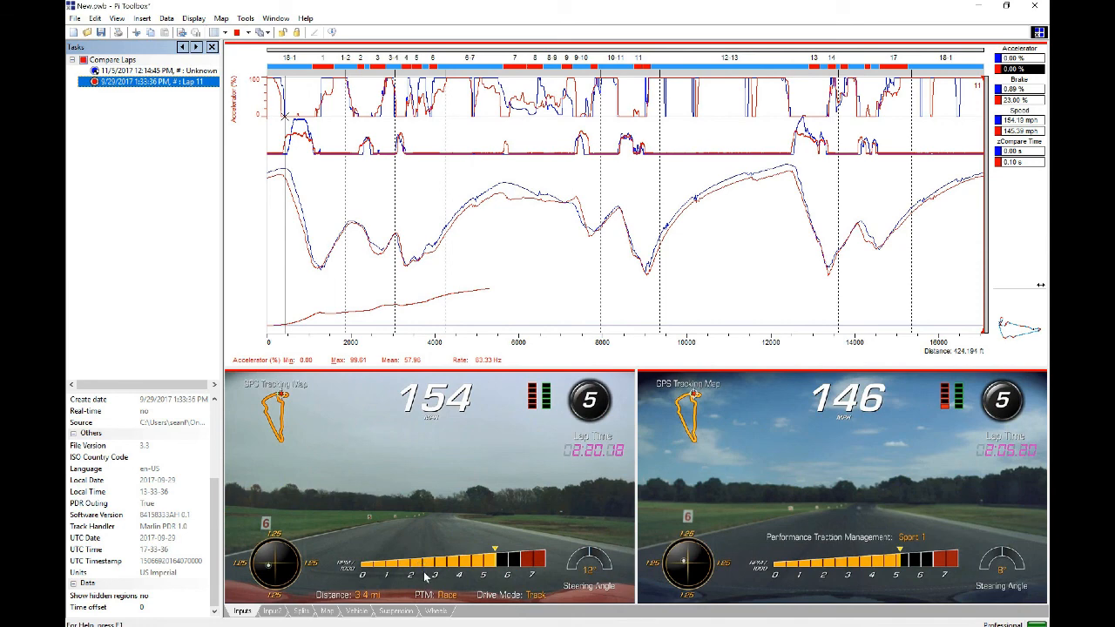
{"action": "mouse_move", "coordinate": [422, 526]}
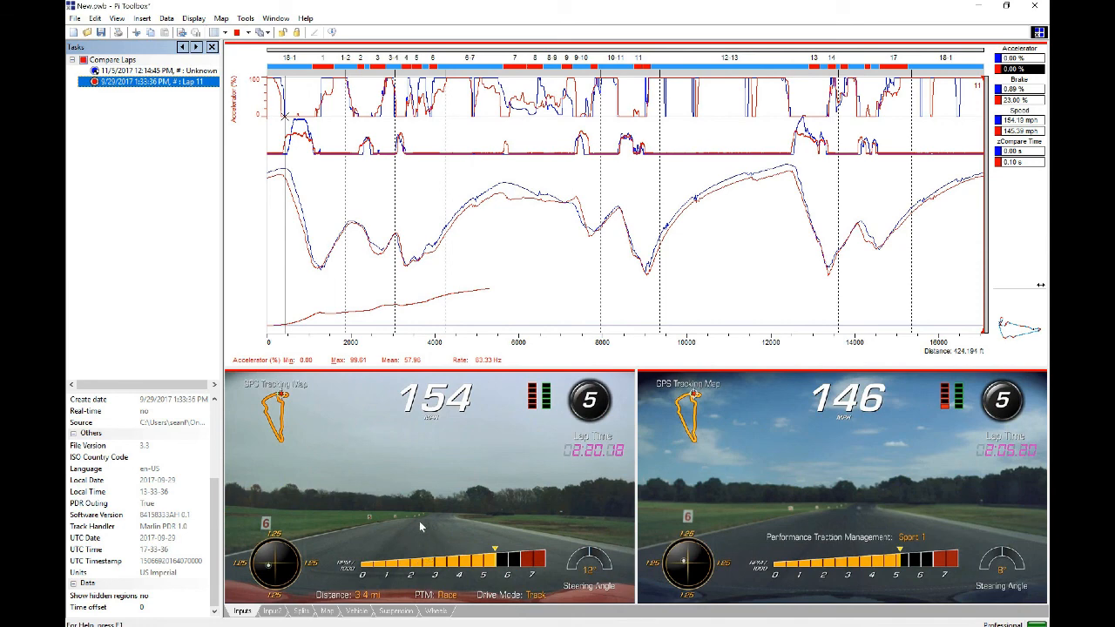
{"action": "mouse_move", "coordinate": [613, 492]}
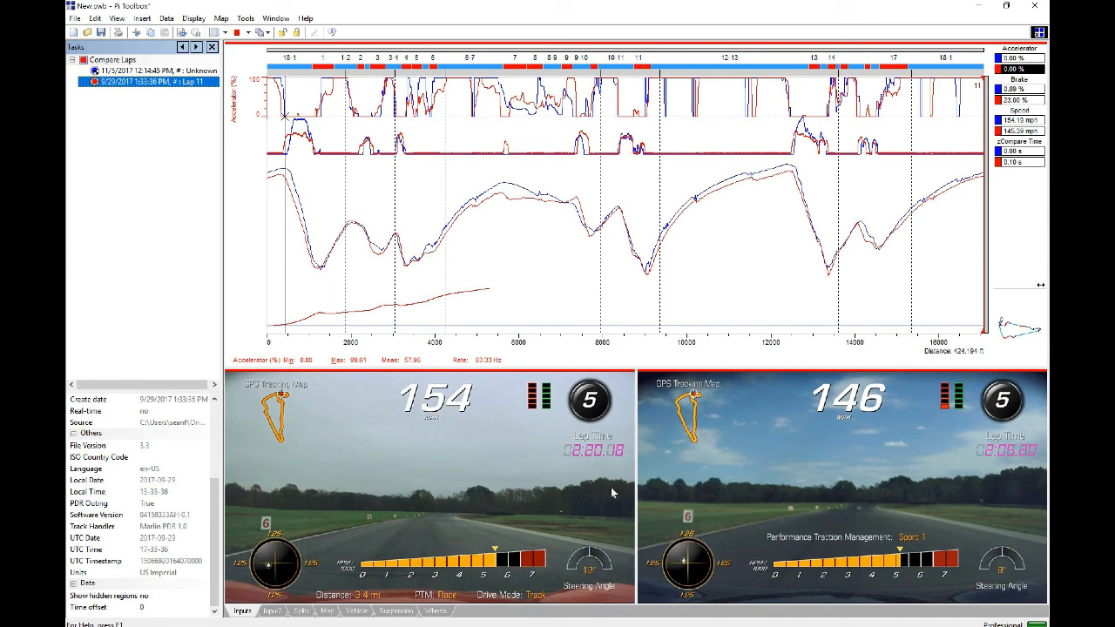
{"action": "mouse_move", "coordinate": [370, 495]}
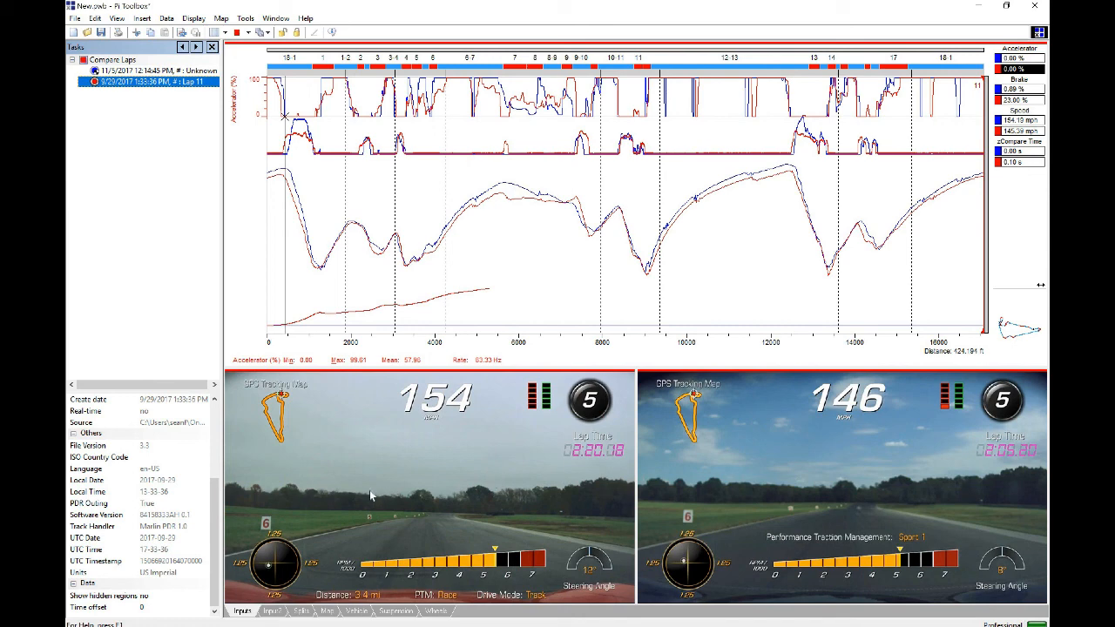
{"action": "mouse_move", "coordinate": [341, 542]}
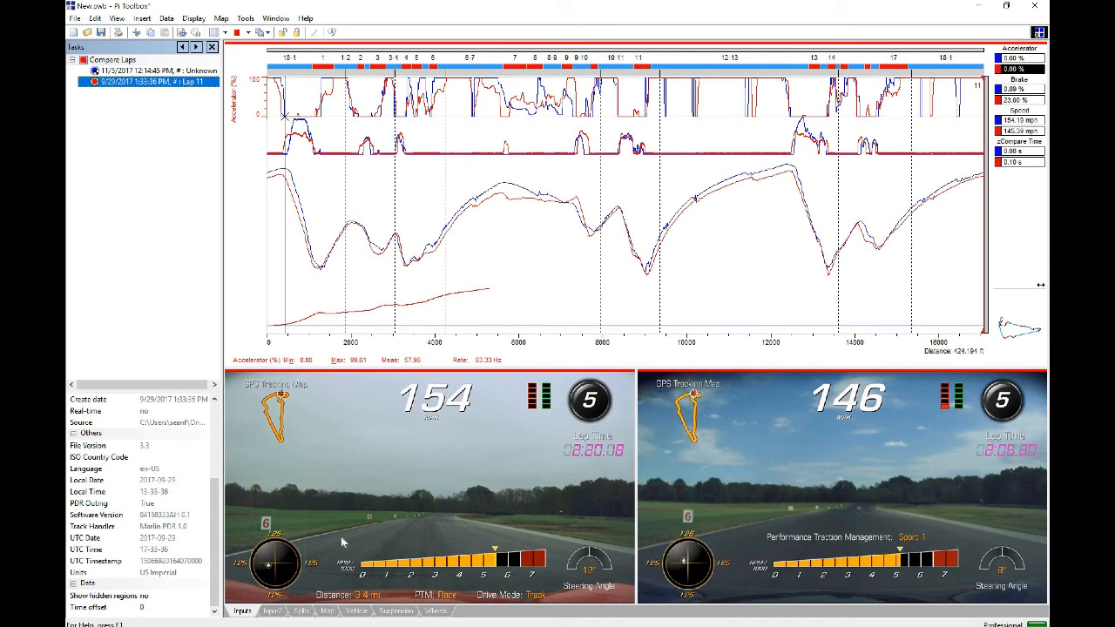